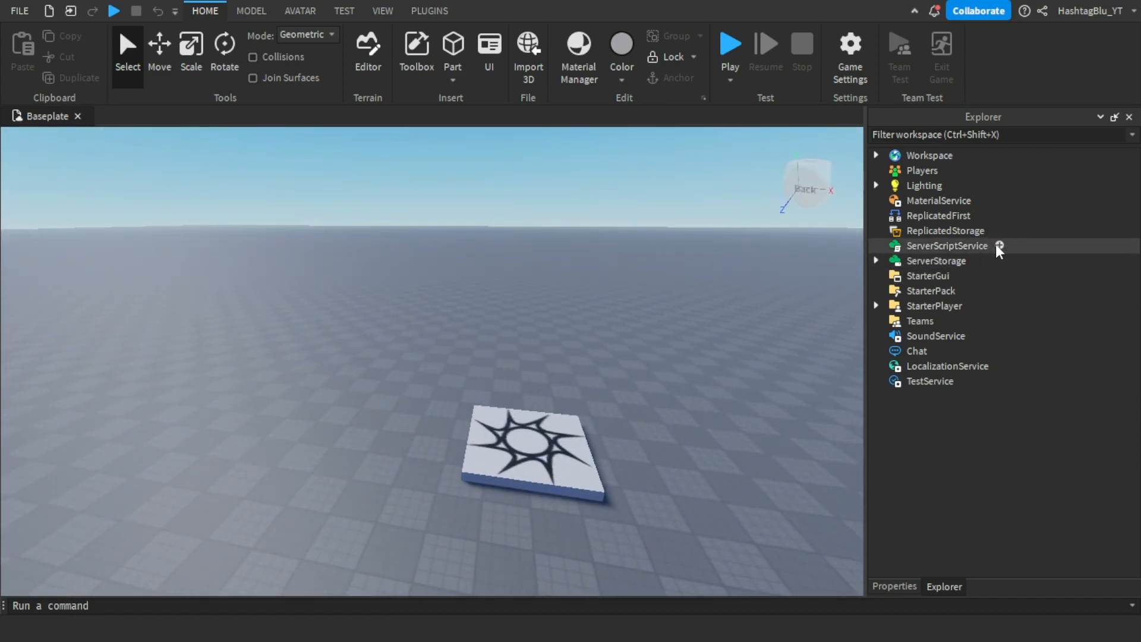
# Insert a Script under ServerScriptService and rename it FlingCommand
pyautogui.click(1000, 246)
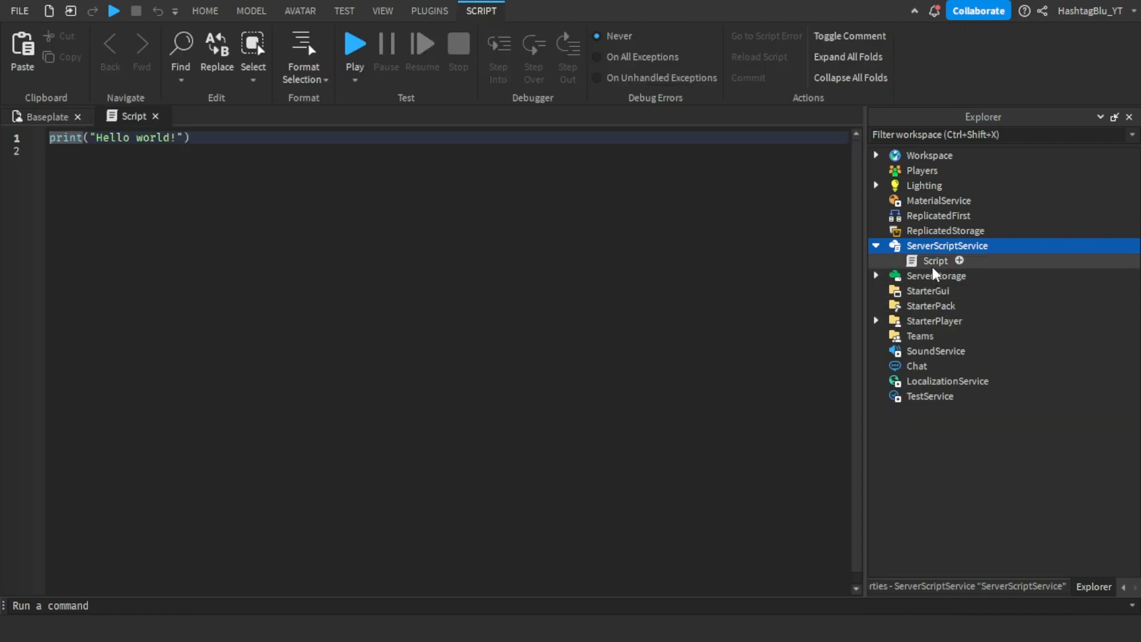
pyautogui.click(936, 260)
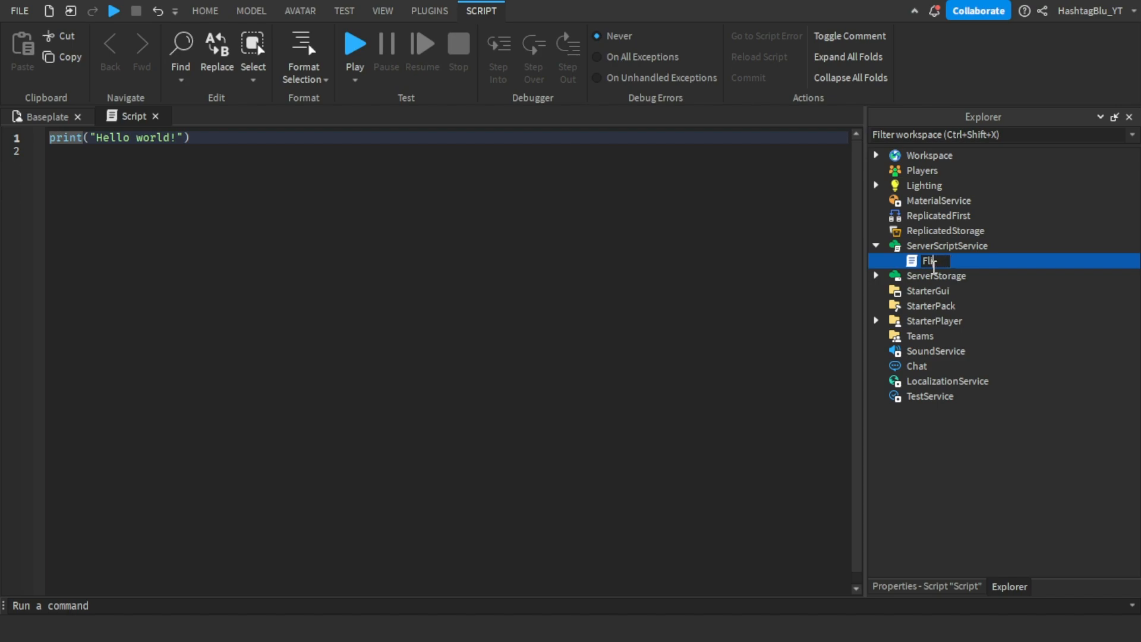
pyautogui.write('FlingCommand')
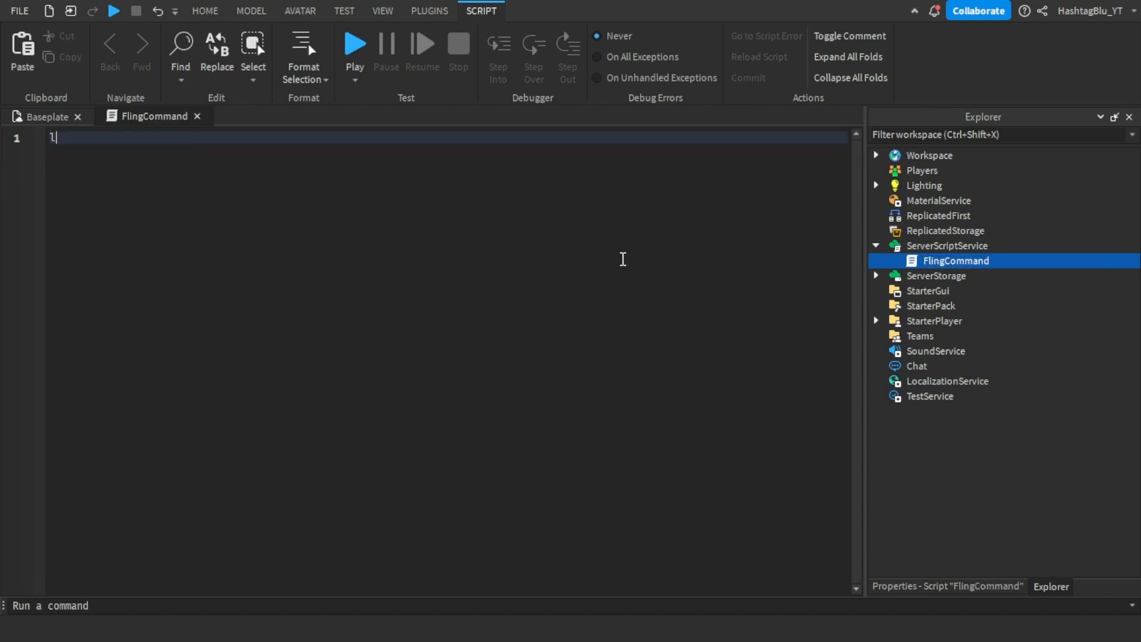
# Declare local admins = {"HashtagB...", "yourUsername"} on the first line
pyautogui.write('ocal admins =')
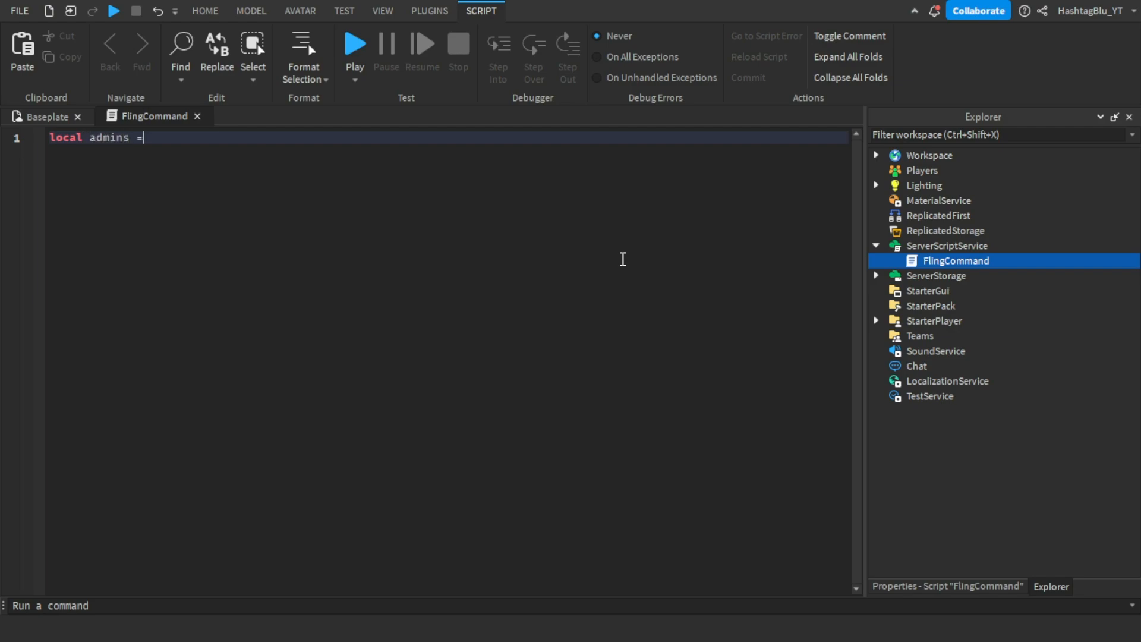
pyautogui.write('{')
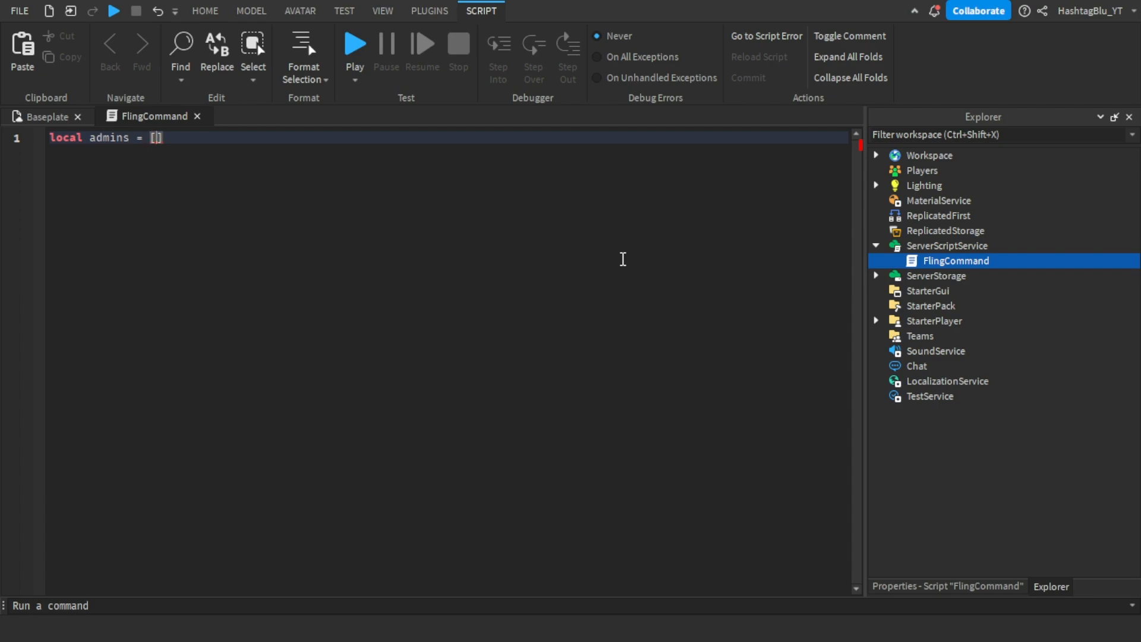
pyautogui.write('"HashtagBlu_YT", "')
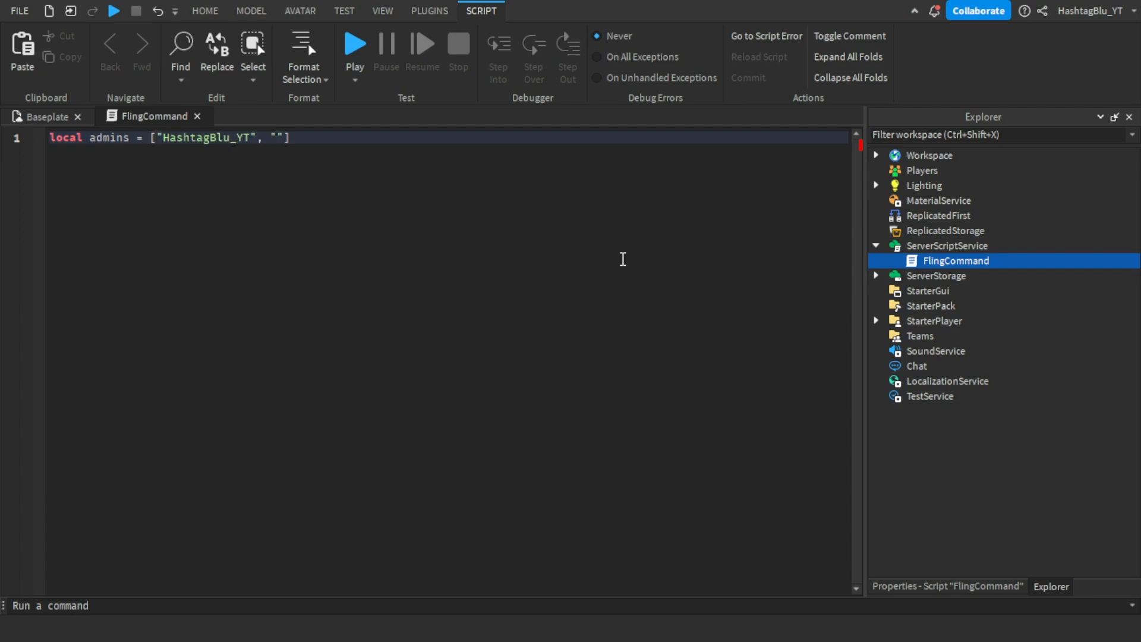
pyautogui.write('yourUsername')
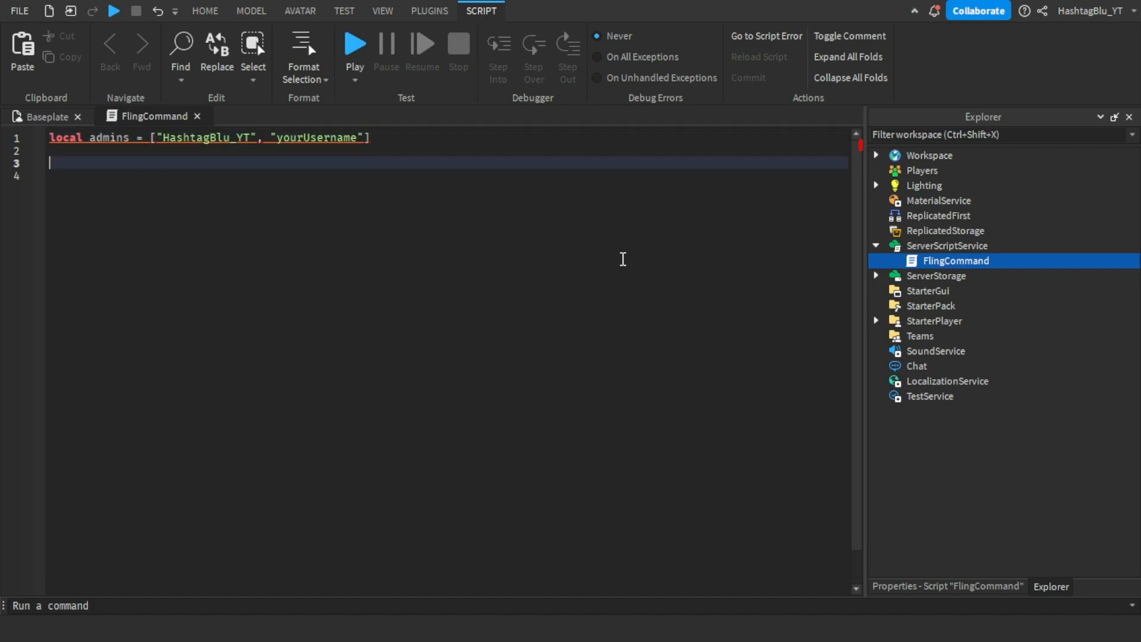
# Connect game.Players.PlayerAdded to a function receiving plr
pyautogui.write('game.PlaceId.')
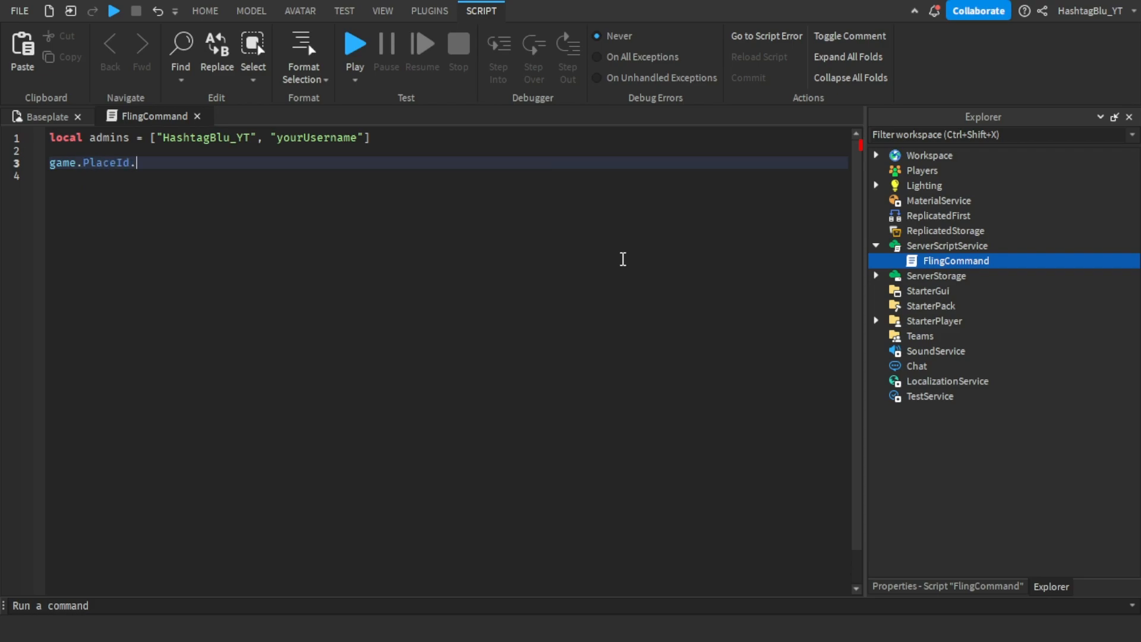
pyautogui.write('Players.pl')
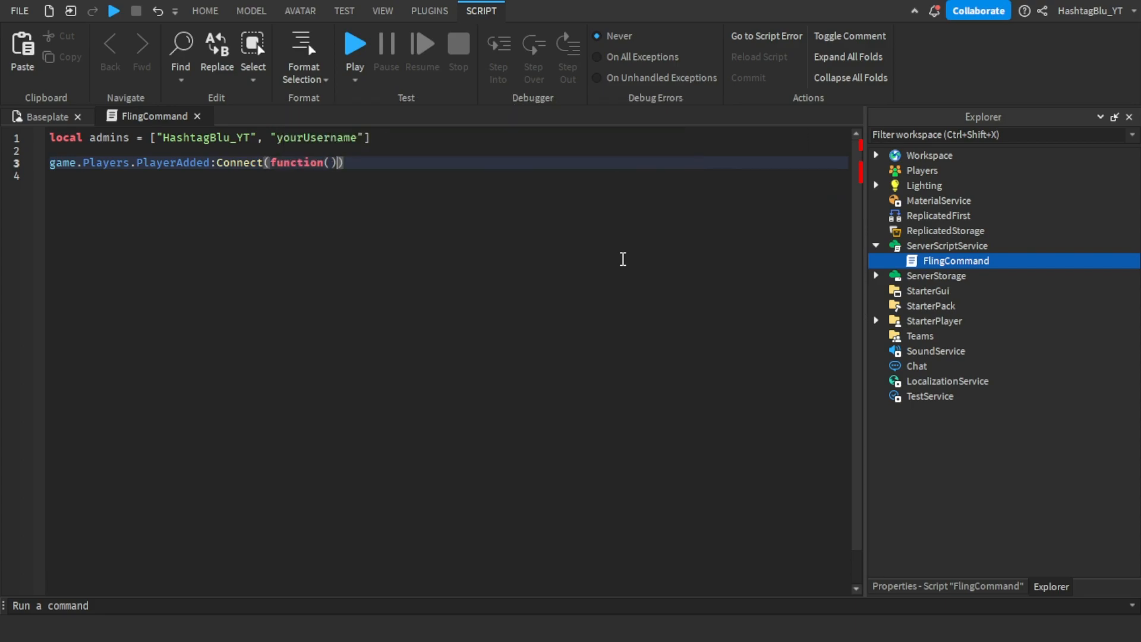
pyautogui.write('plr)')
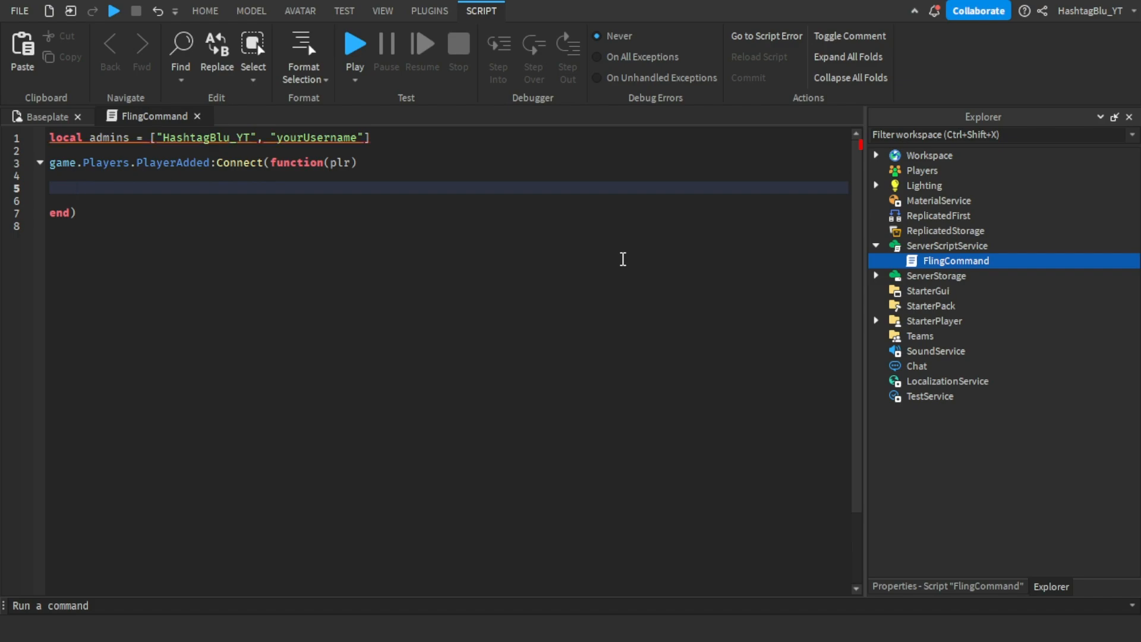
# Add an if table.find(admins, plr.Name) check inside the PlayerAdded handler
pyautogui.write('if tal')
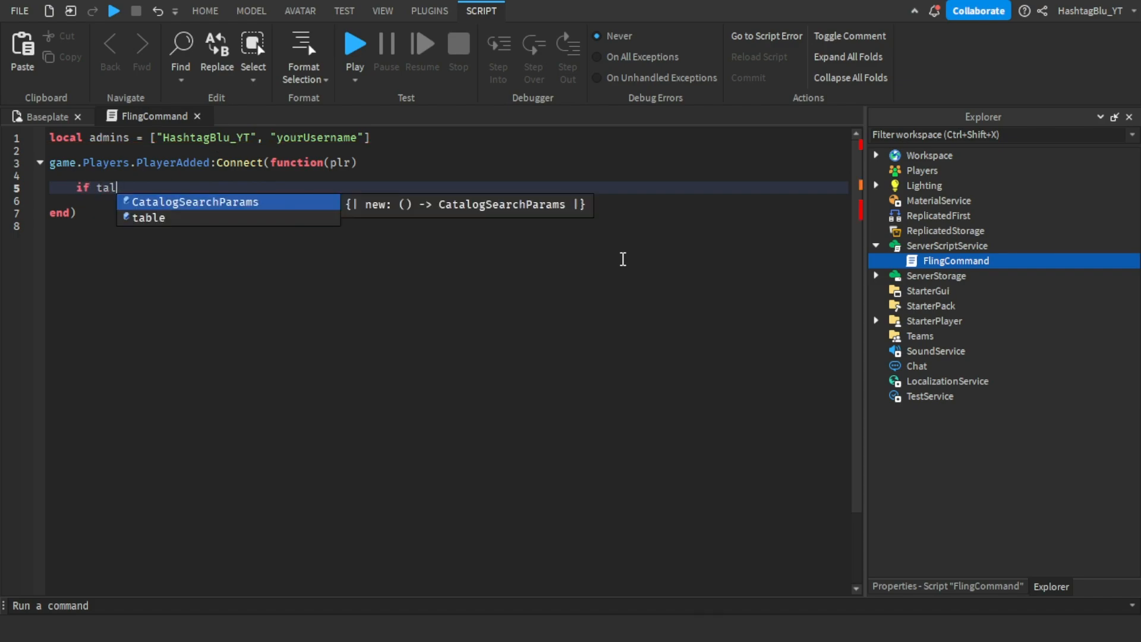
pyautogui.press('BackSpace')
pyautogui.write('ble.find(')
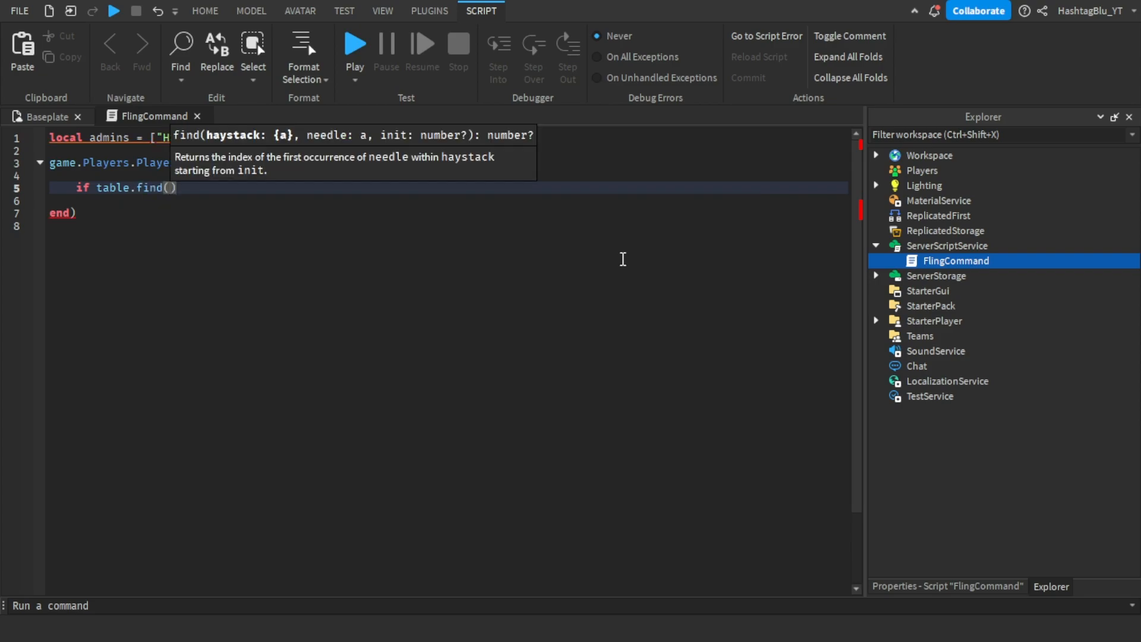
pyautogui.write('admins')
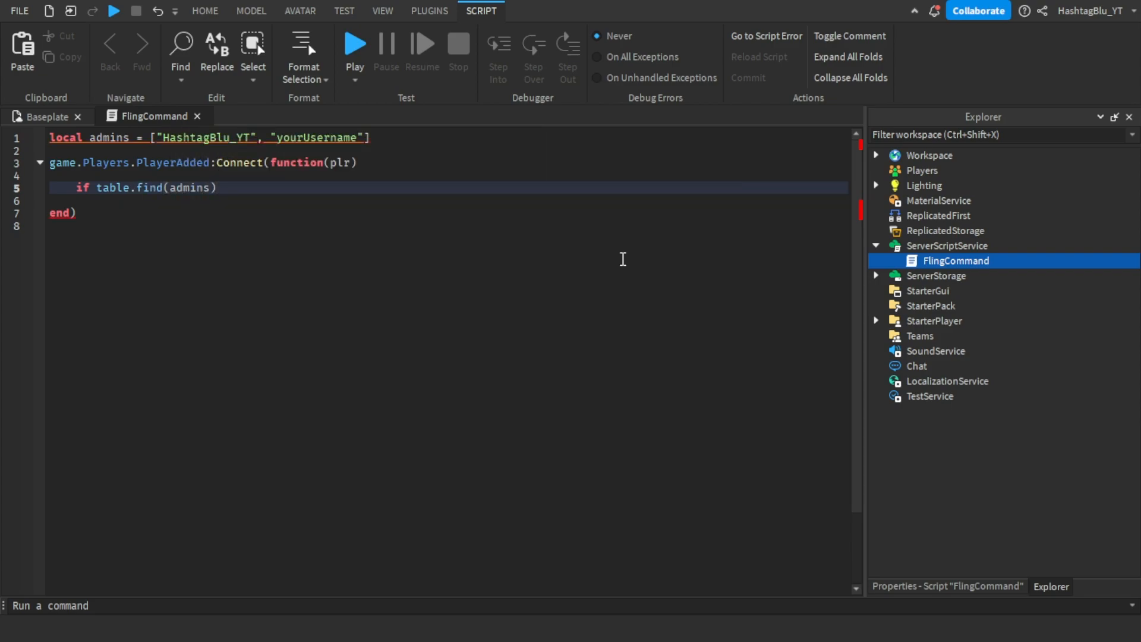
pyautogui.write(', ""')
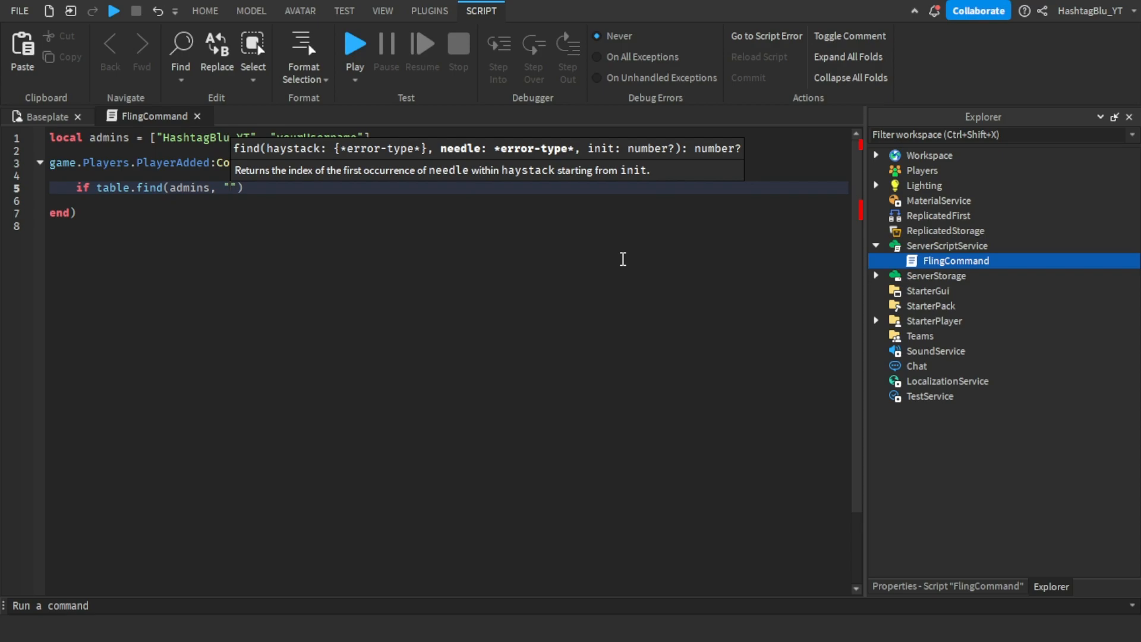
pyautogui.write('plr.Name')
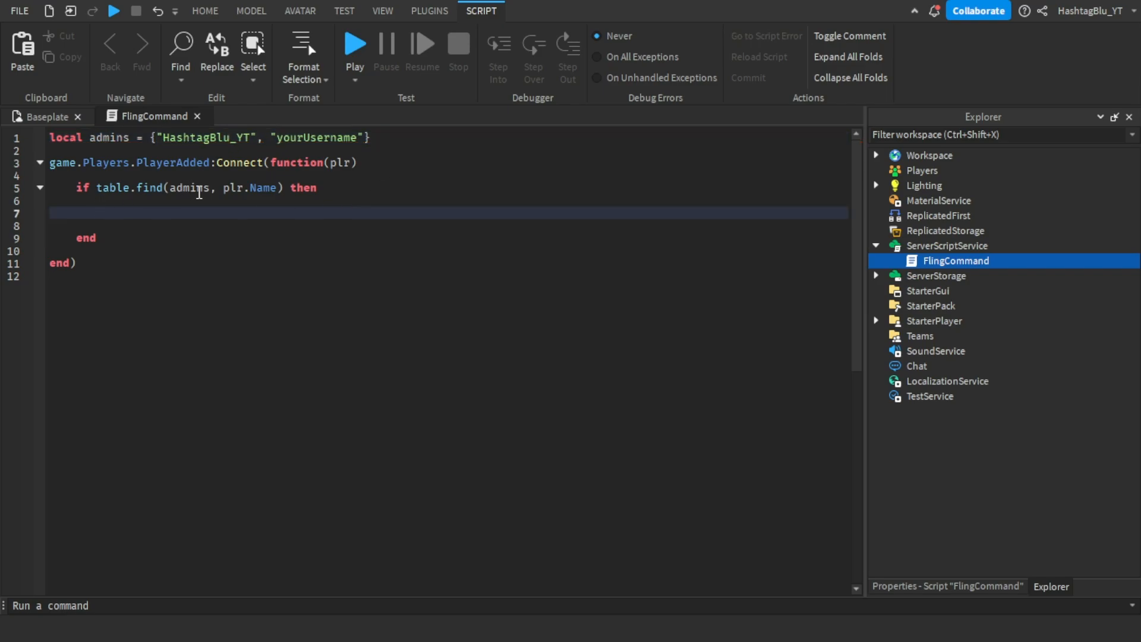
pyautogui.moveTo(440, 167)
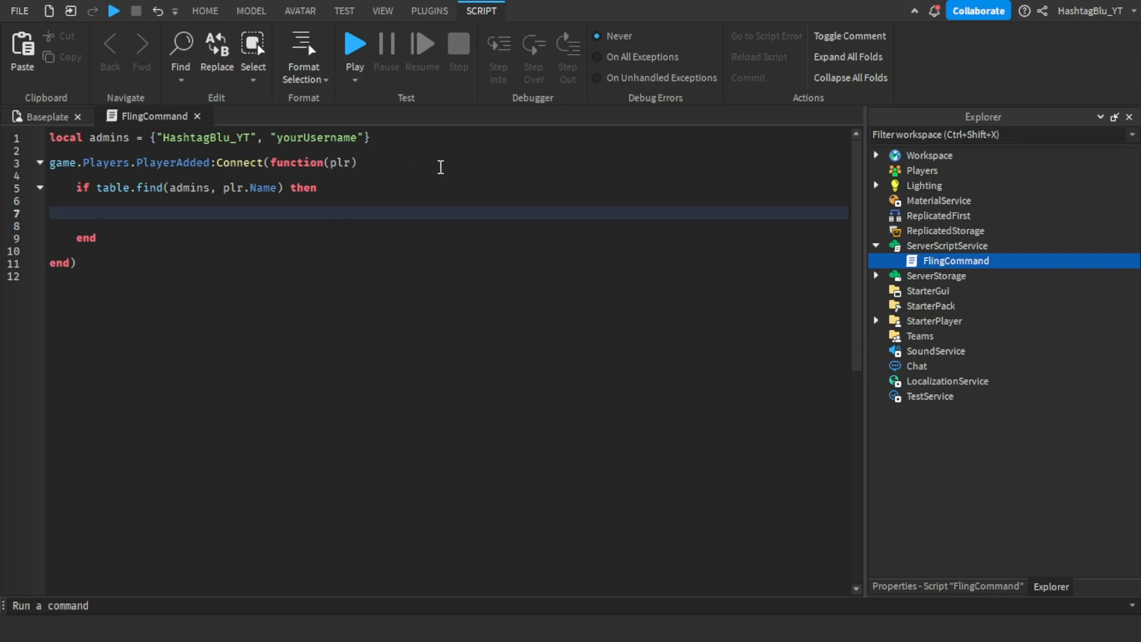
# Connect plr.Chatted to a function receiving msg, leaving its body empty
pyautogui.write('plr.')
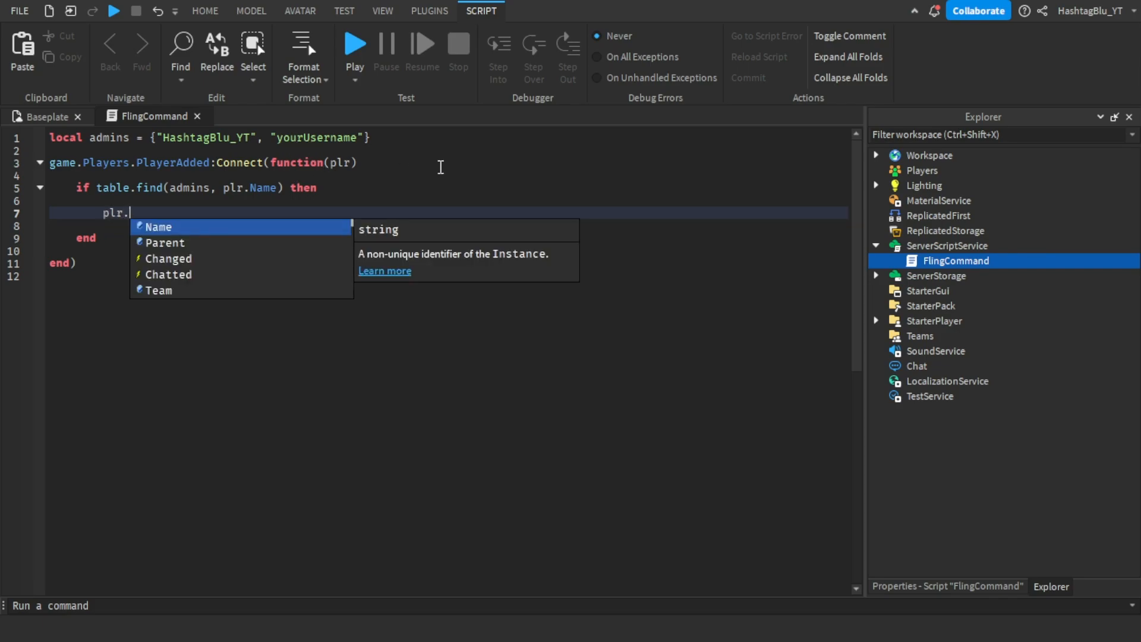
pyautogui.write('Chatted')
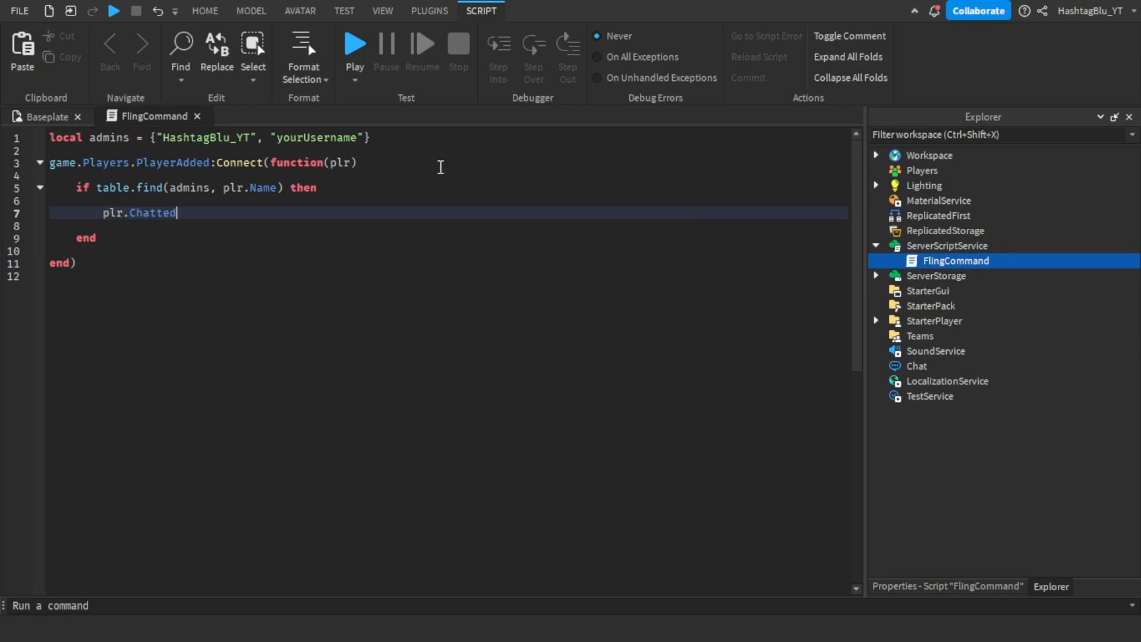
pyautogui.write(':Connect(function(msg')
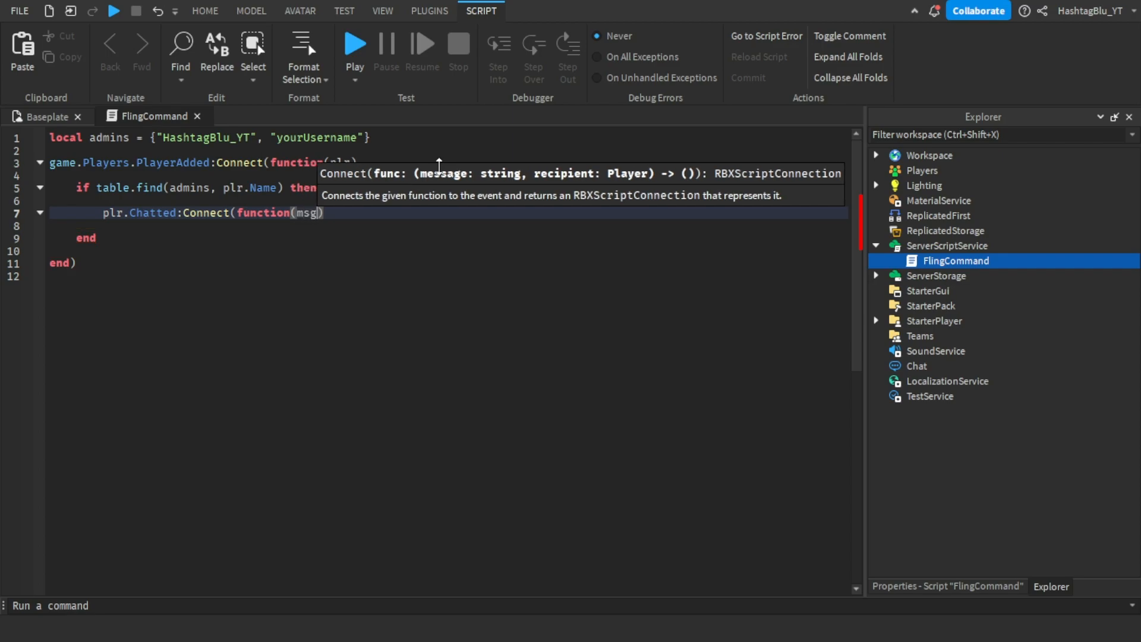
pyautogui.press('enter')
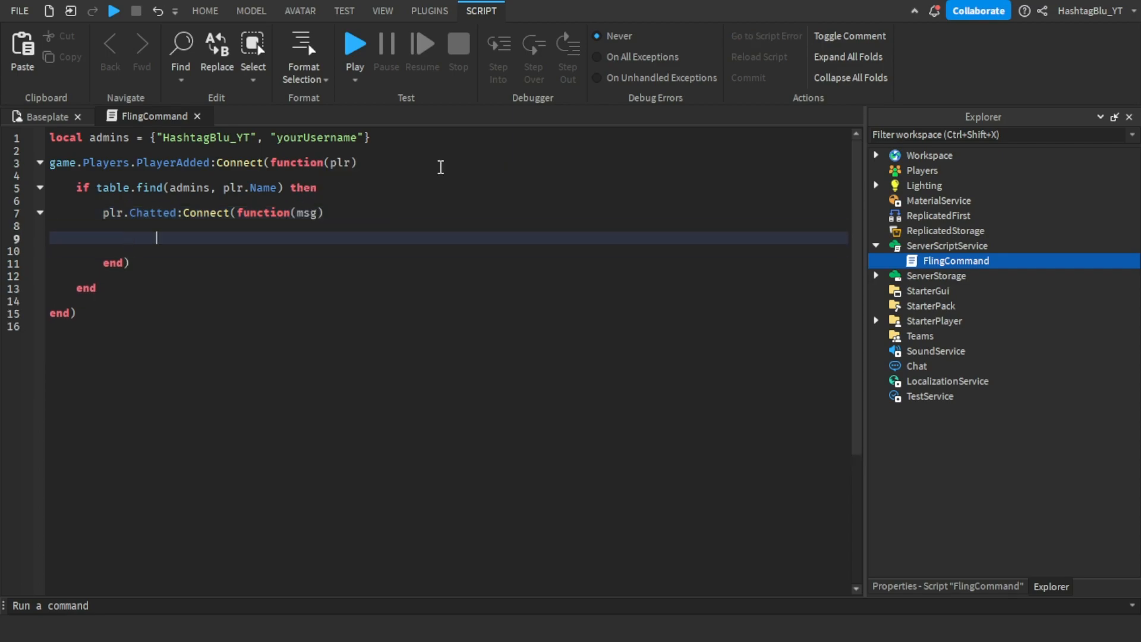
pyautogui.write('ElapsedTime()')
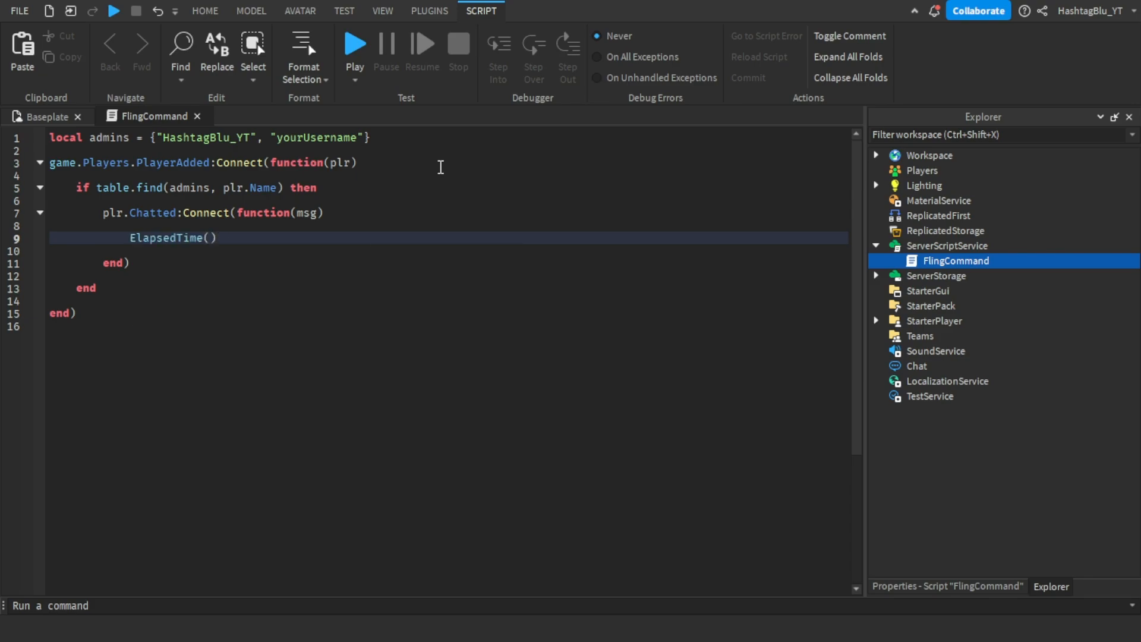
pyautogui.press('Backspace')
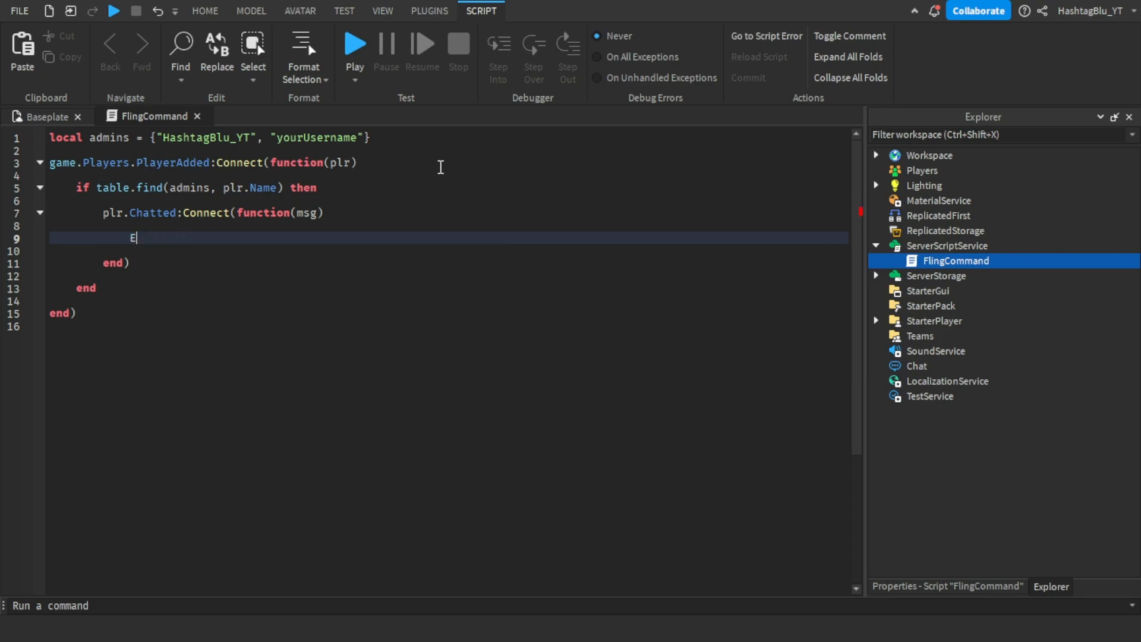
pyautogui.press('Backspace')
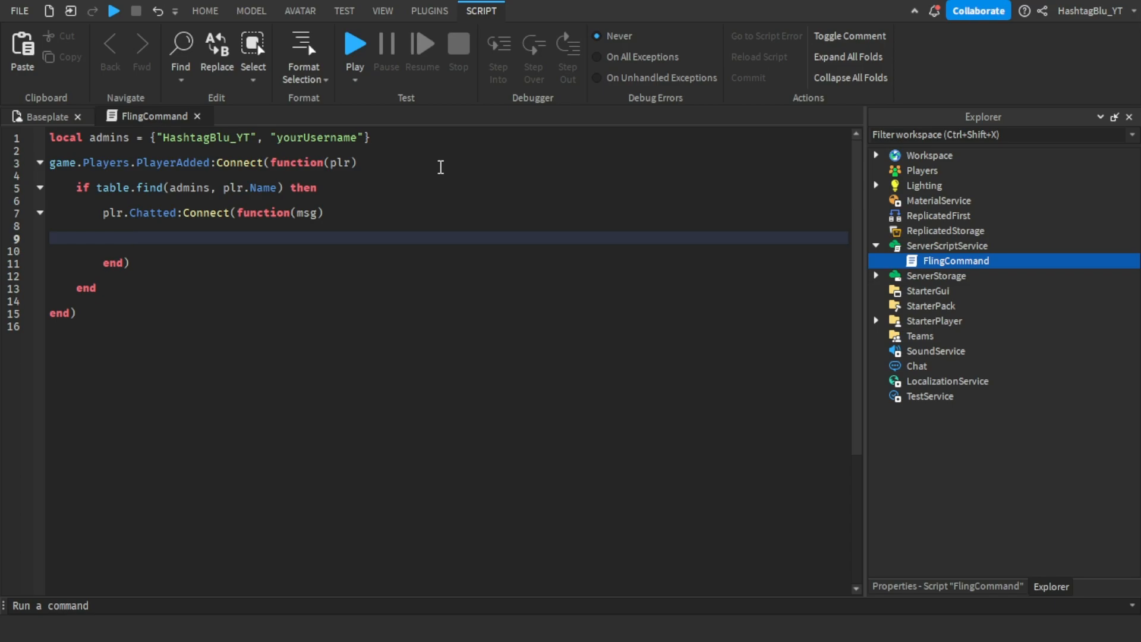
# Declare local splitMsg = string.split(msg, " ") in the chat handler
pyautogui.write('local spl')
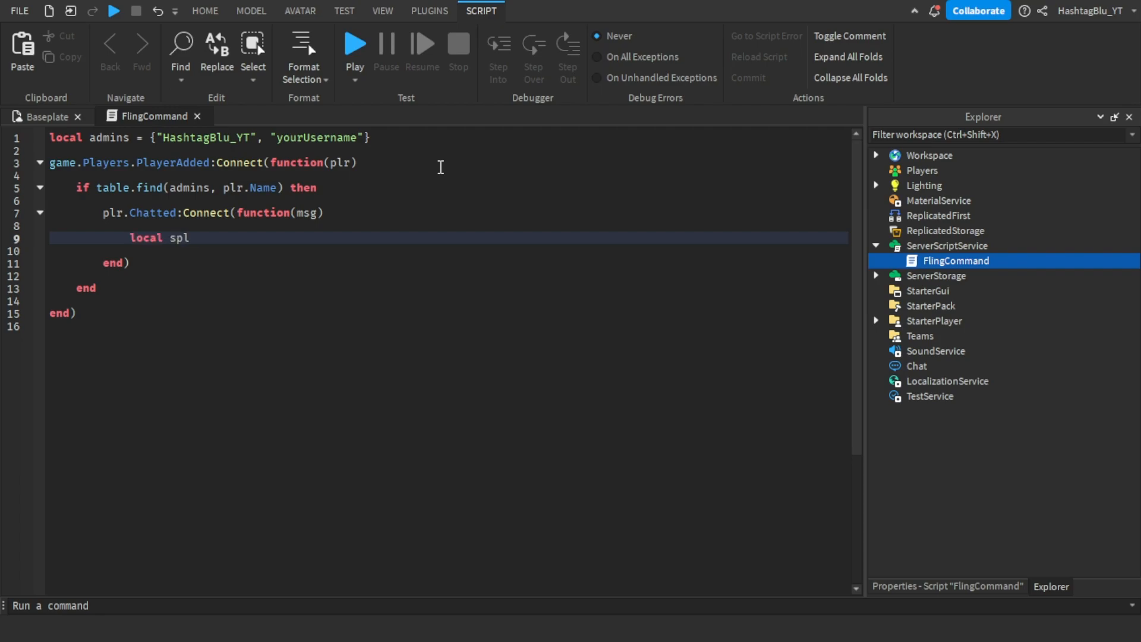
pyautogui.write('itSt')
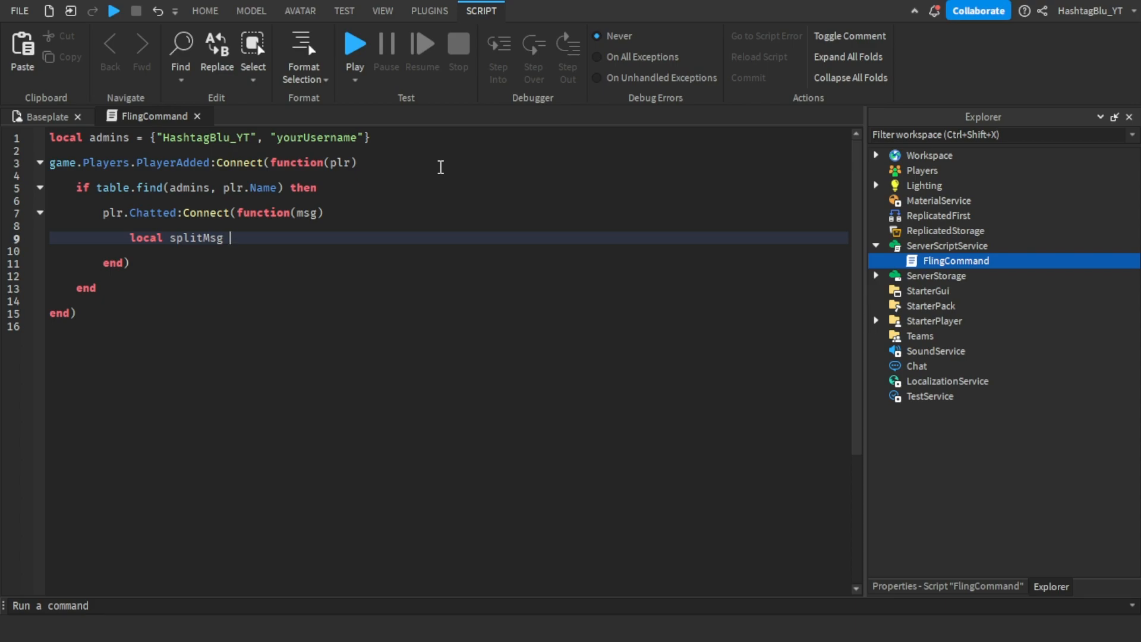
pyautogui.write('= string.split()')
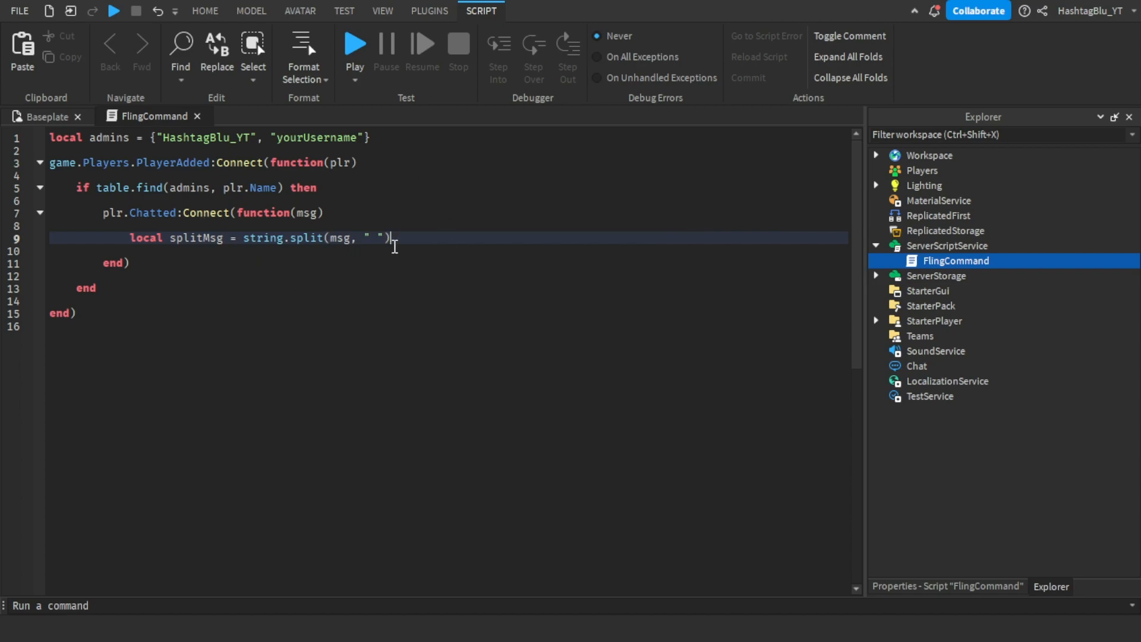
pyautogui.moveTo(313, 277)
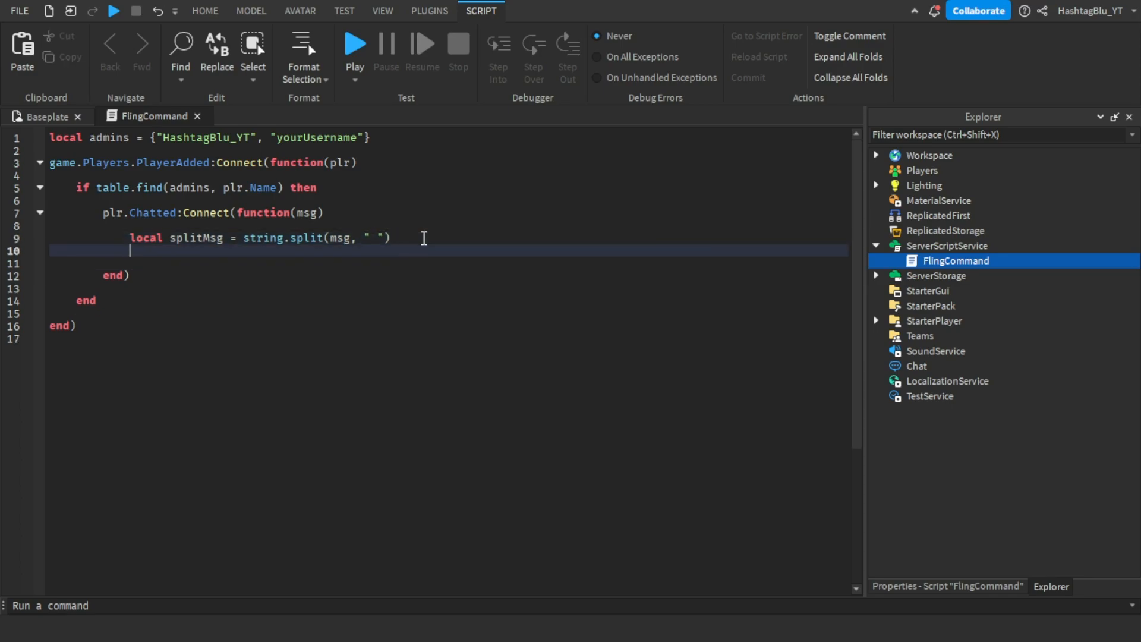
# Add an if requiring splitMsg[1] == ".fling" and game.Players:FindFirstChild(splitMsg[2])
pyautogui.write('if spl')
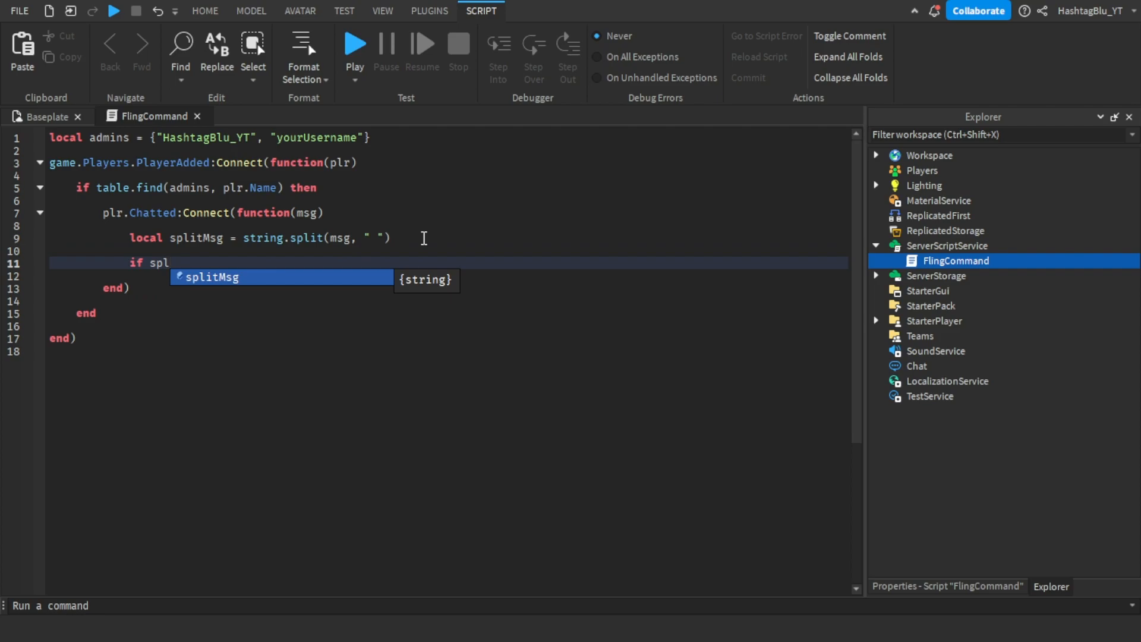
pyautogui.write('itMsg[1]')
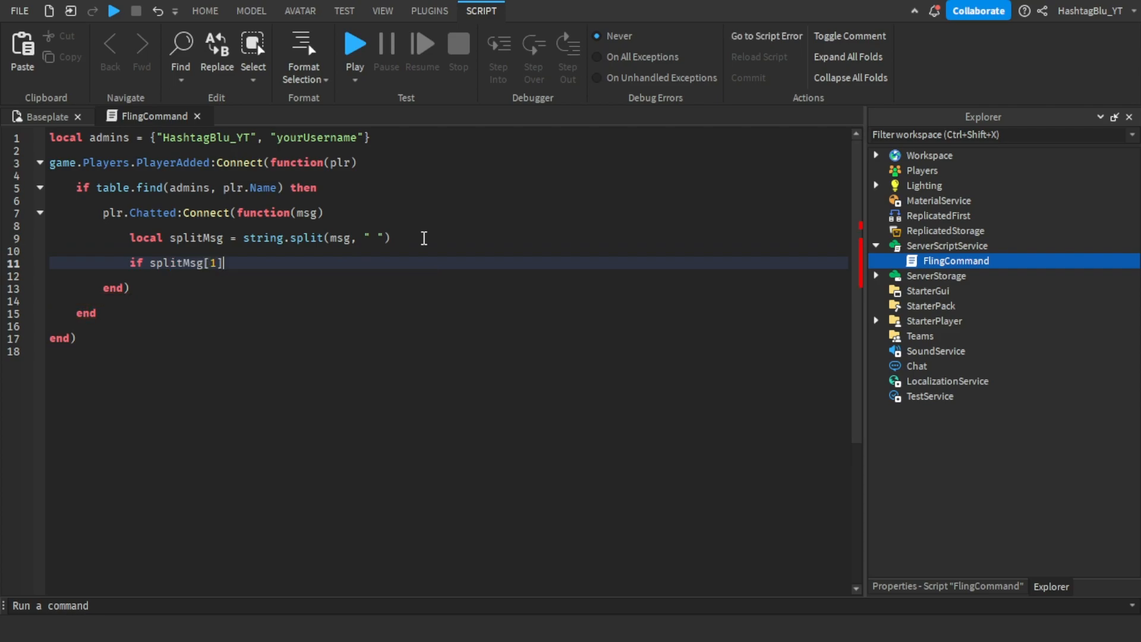
pyautogui.write('== "')
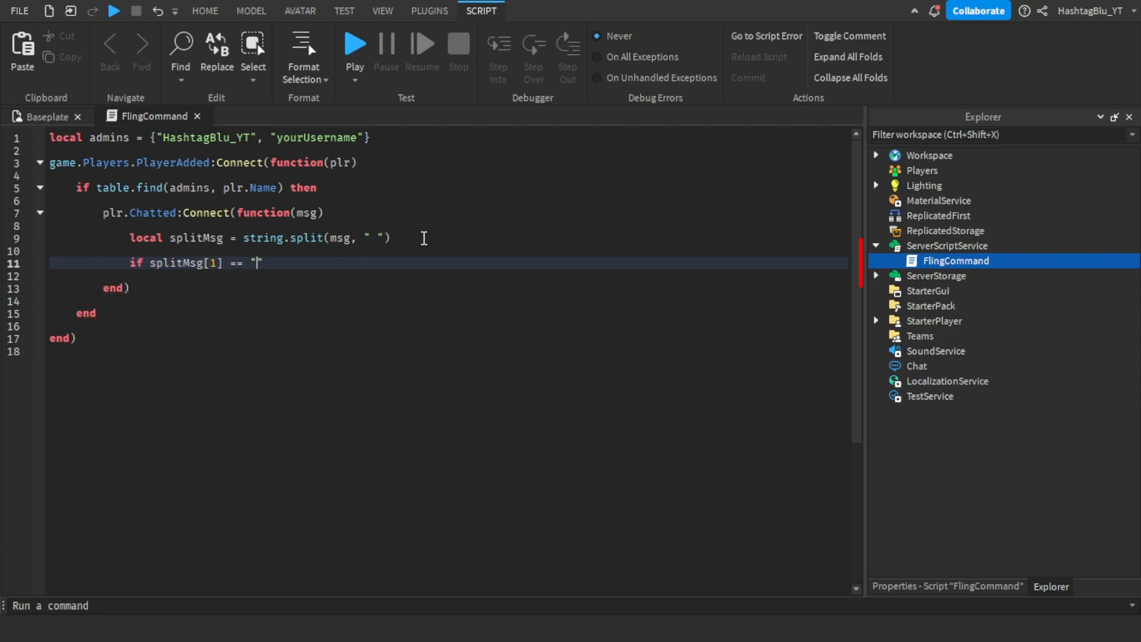
pyautogui.write('.fling" and g')
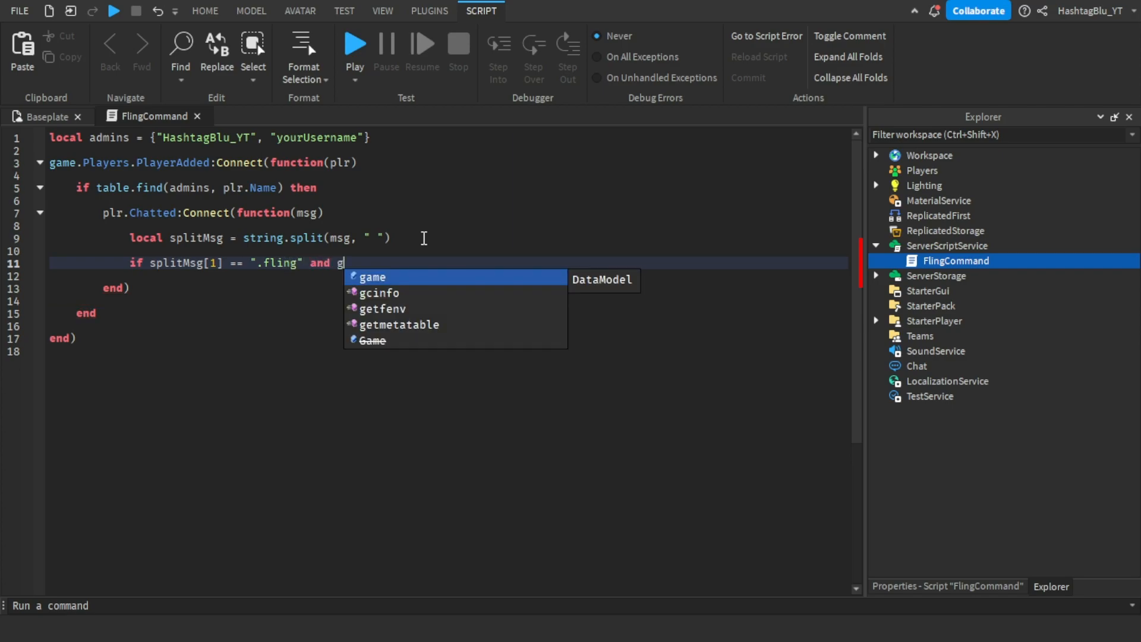
pyautogui.write('ame.Place')
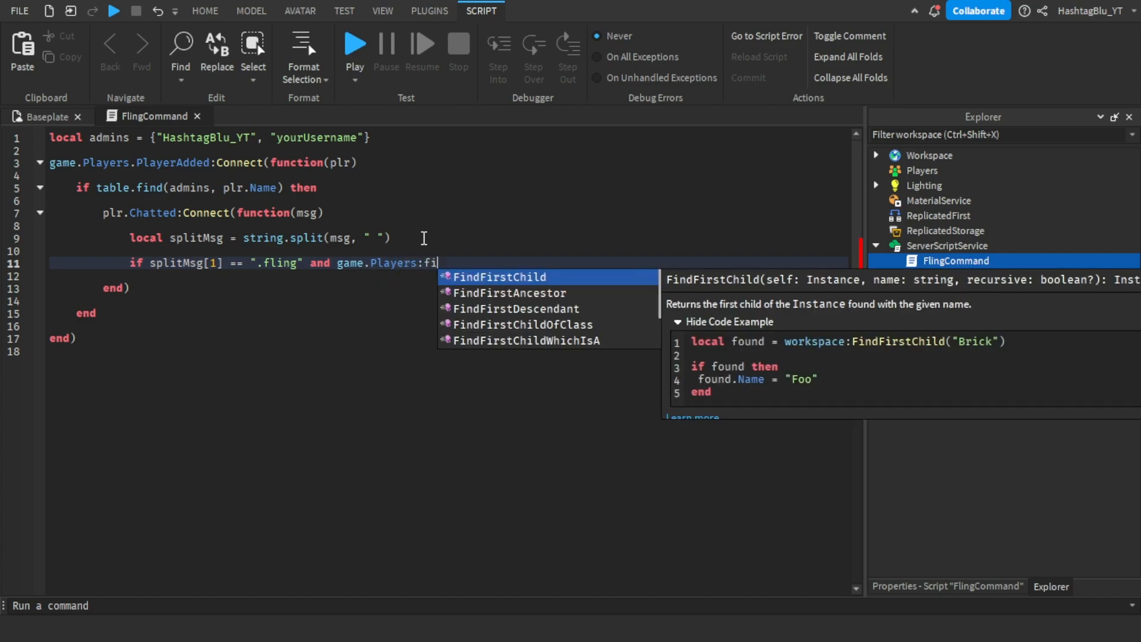
pyautogui.write('FindFirstChild(splitMsg[2')
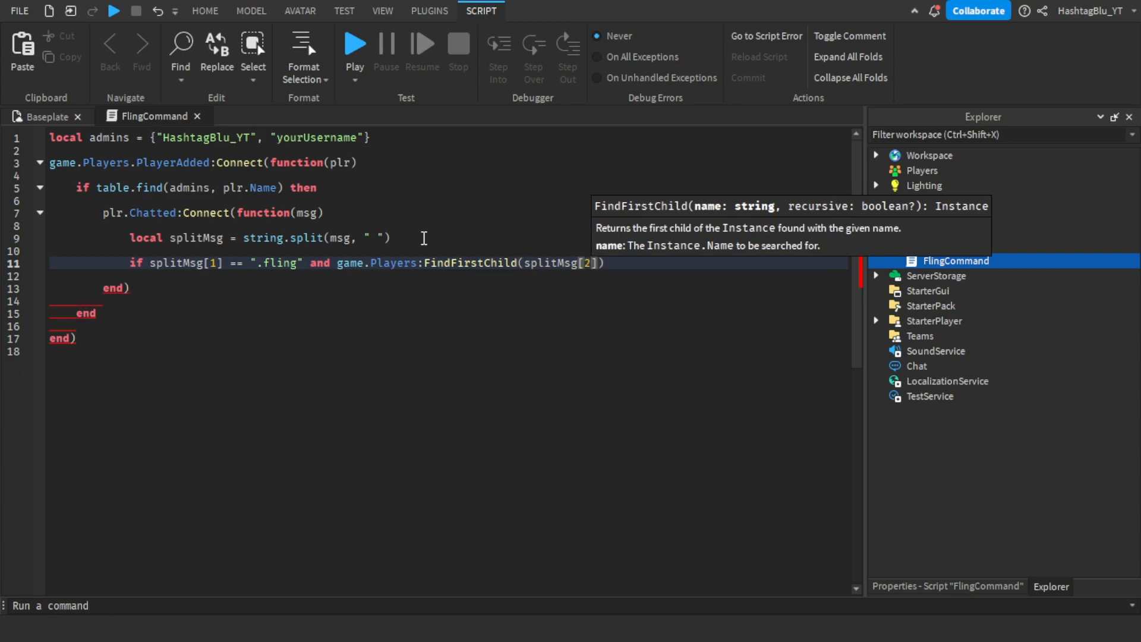
pyautogui.write('then')
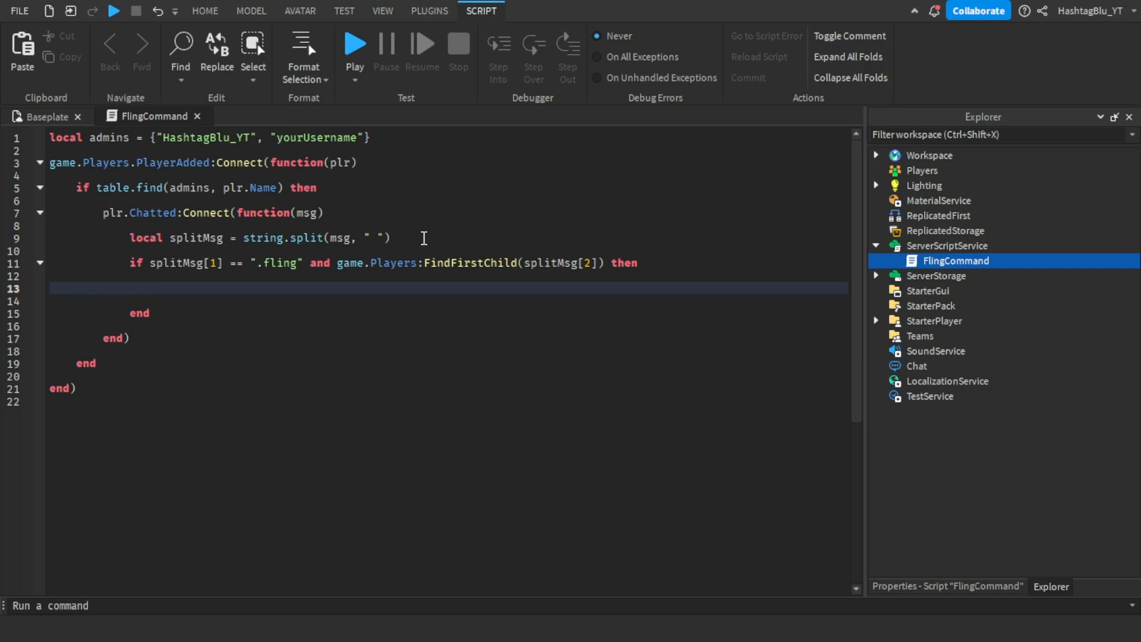
# Store game.Players:FindFirstChild(splitMsg[2]) as local playerToFling
pyautogui.write('local')
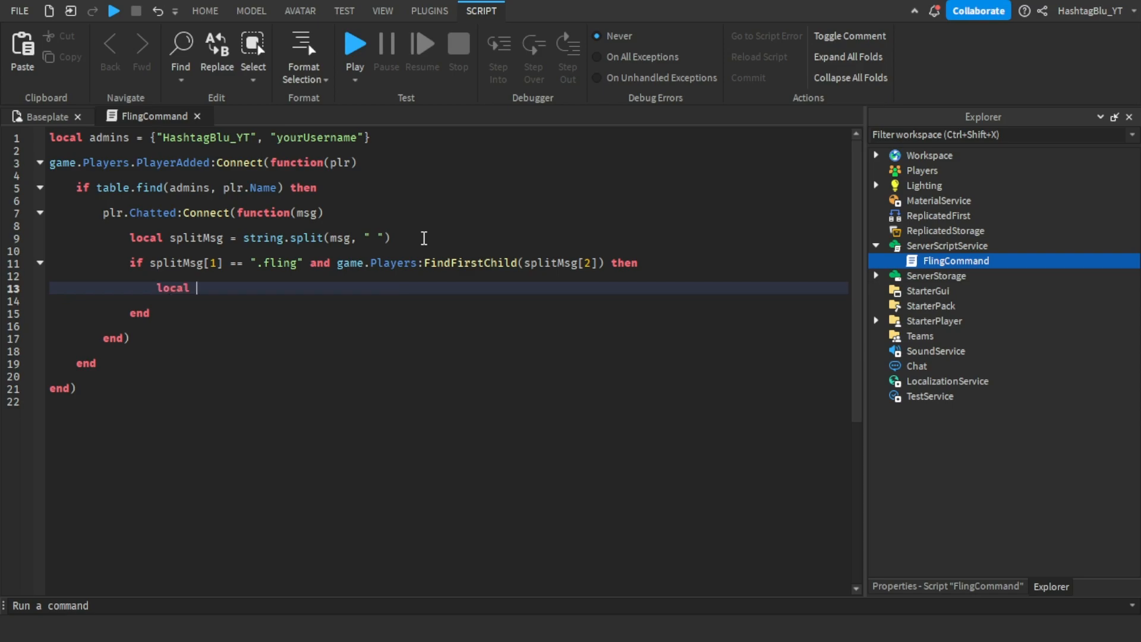
pyautogui.write('playerToFling =')
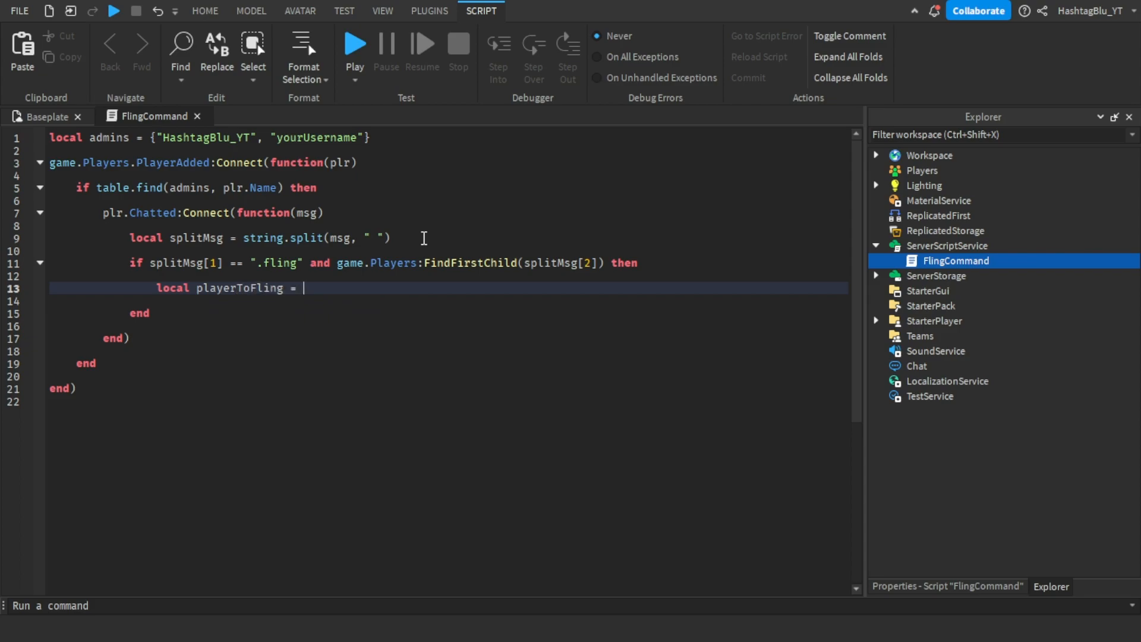
pyautogui.write('game.Pla')
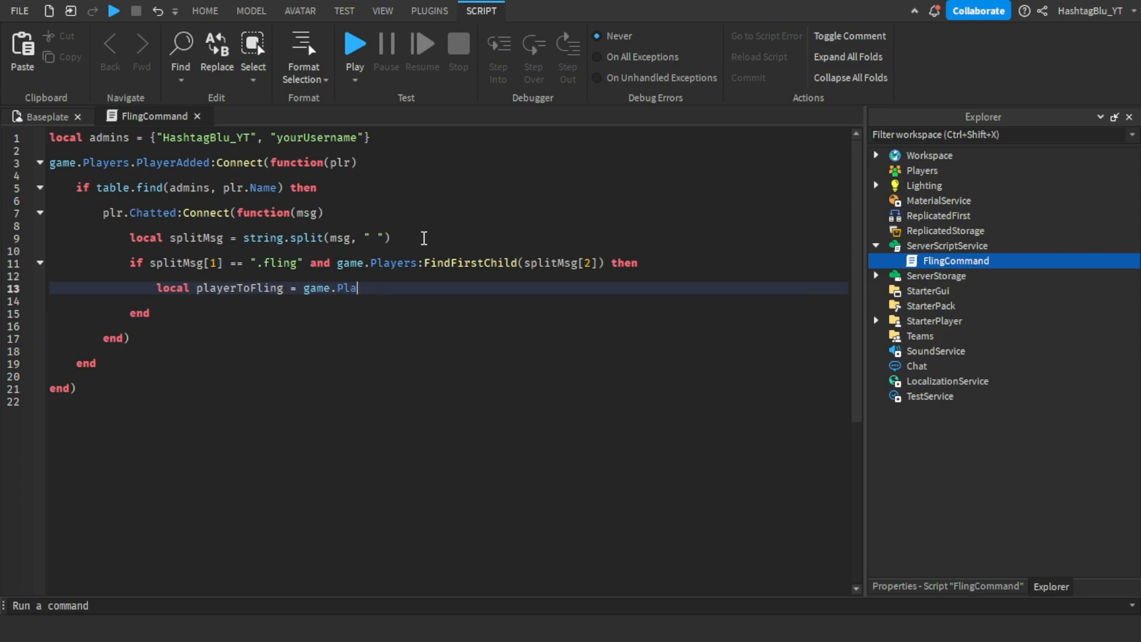
pyautogui.write('yers:FindFirstChild(splitMsg[2')
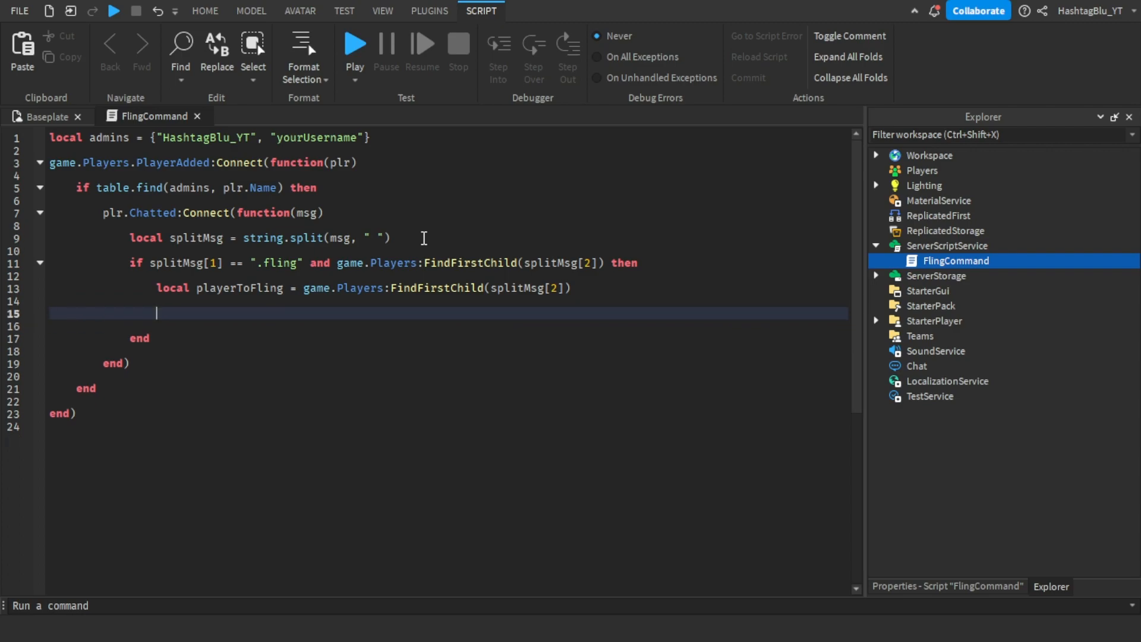
# Add an if checking playerToFling.Character and its HumanoidRootPart exist
pyautogui.write('if playerToFling.')
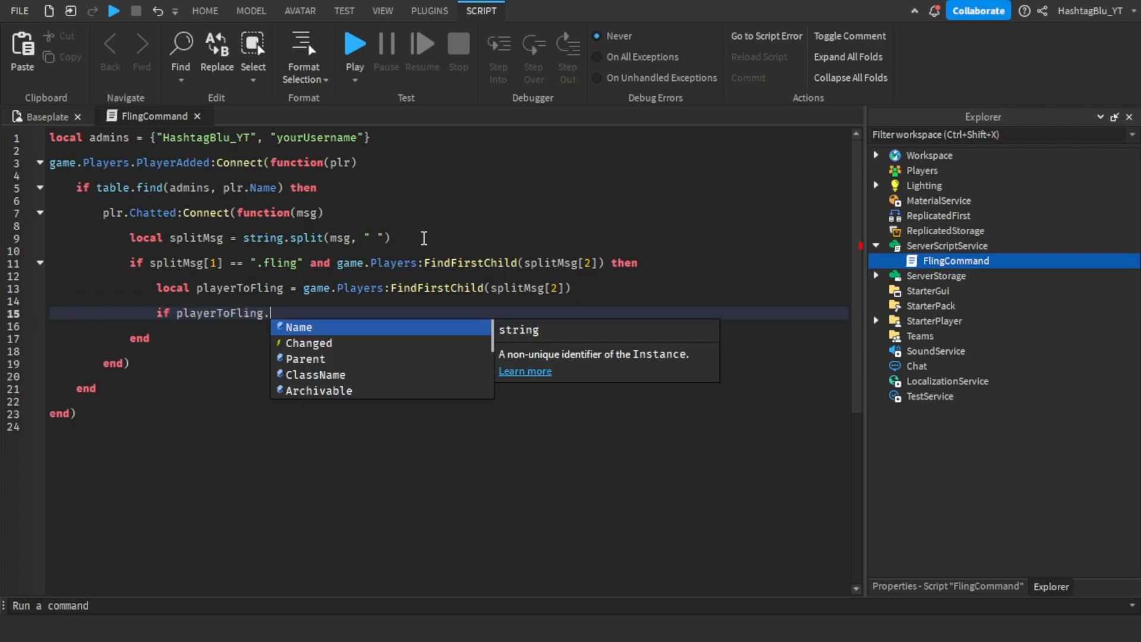
pyautogui.write('Character =')
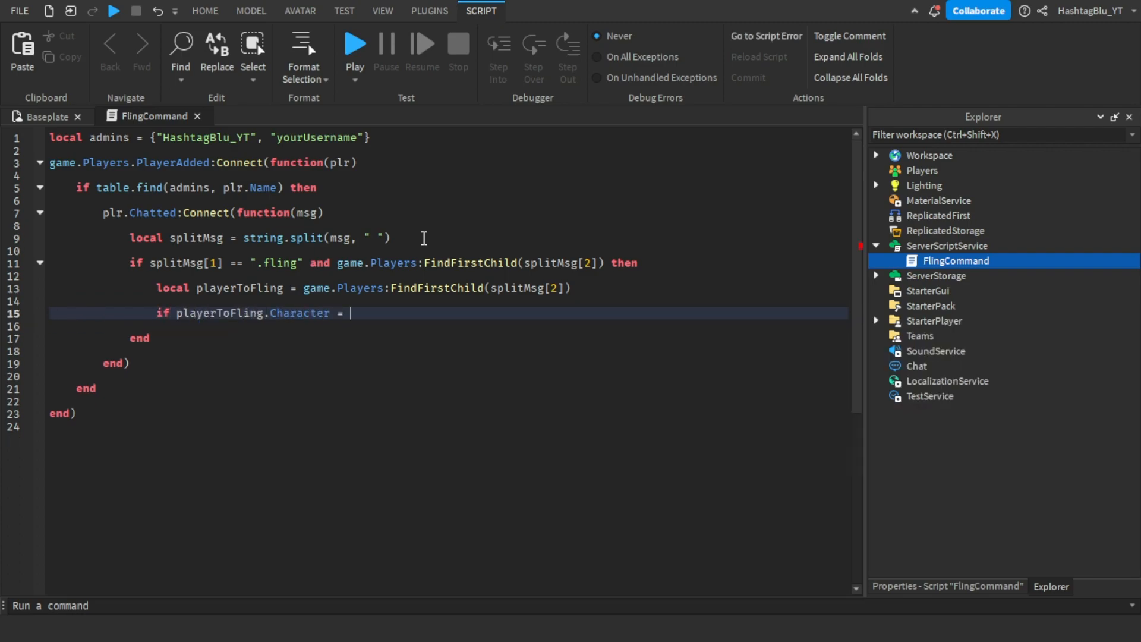
pyautogui.write('and playerToFling.Character.H')
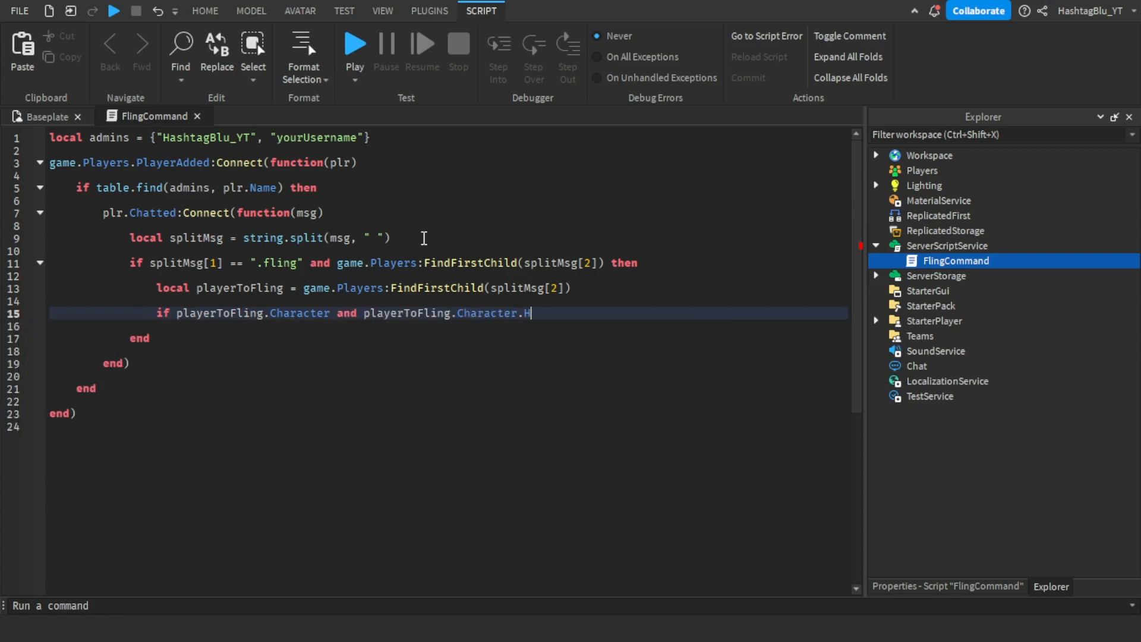
pyautogui.write('umanoidRootP')
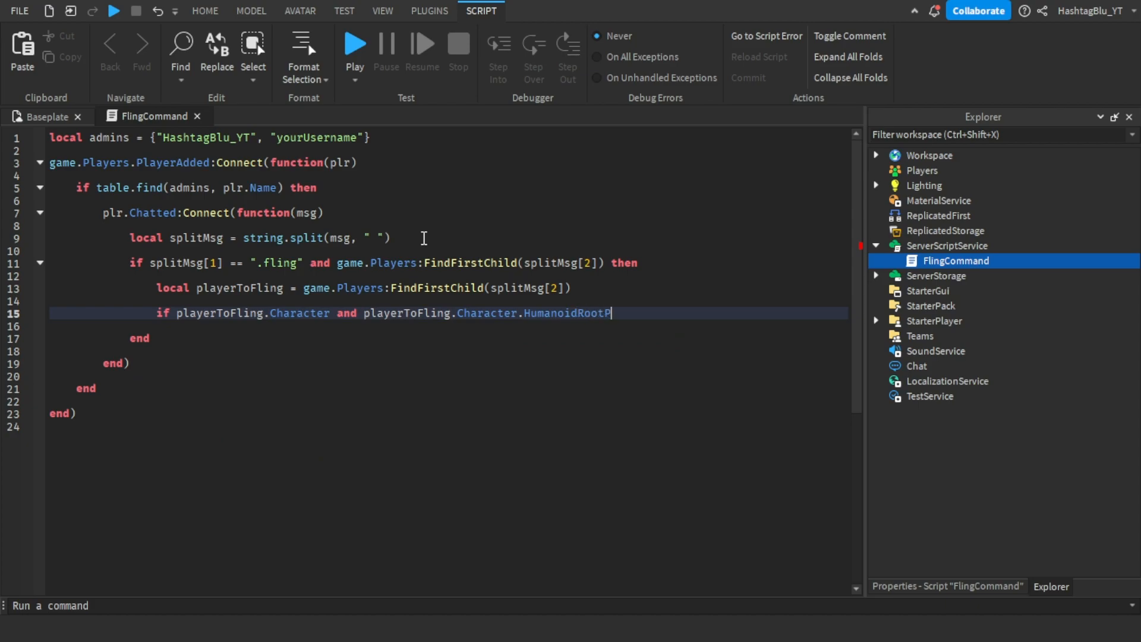
pyautogui.write('art then')
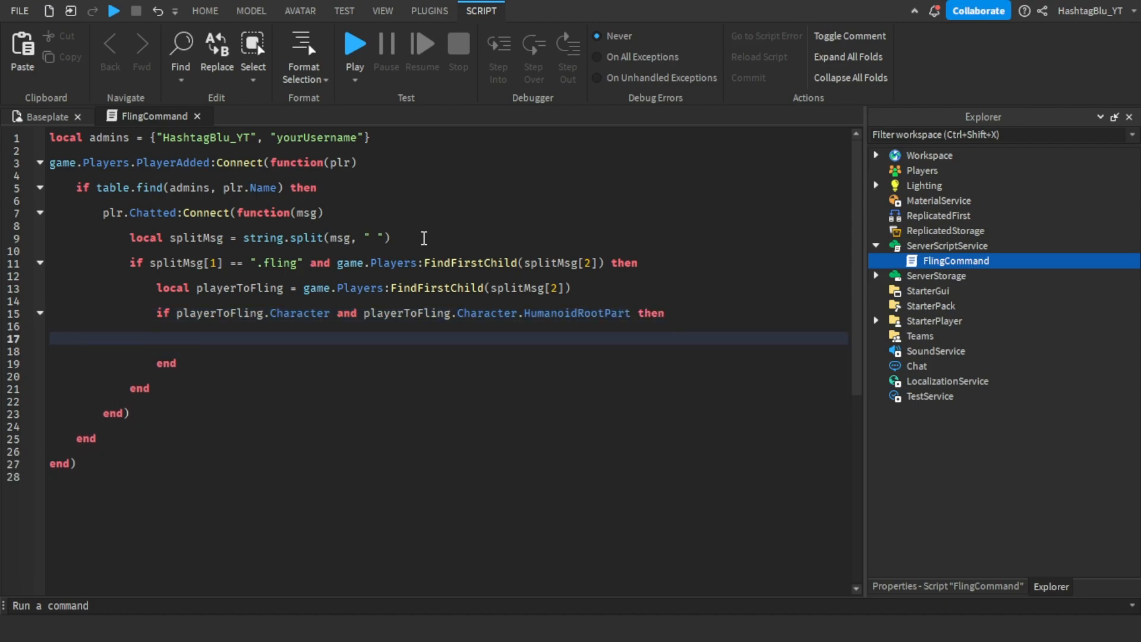
# Create local velocity as a new BodyVelocity with Velocity Vector3.new(500,250,0)
pyautogui.write('local velc')
pyautogui.write('velocity')
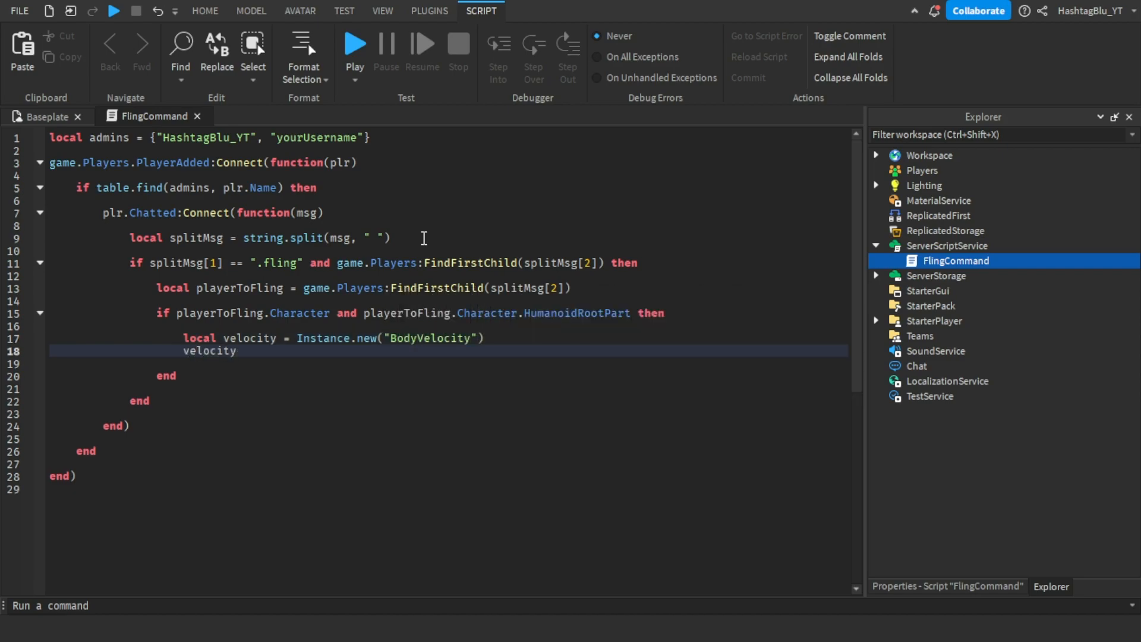
pyautogui.write('.Velocity =')
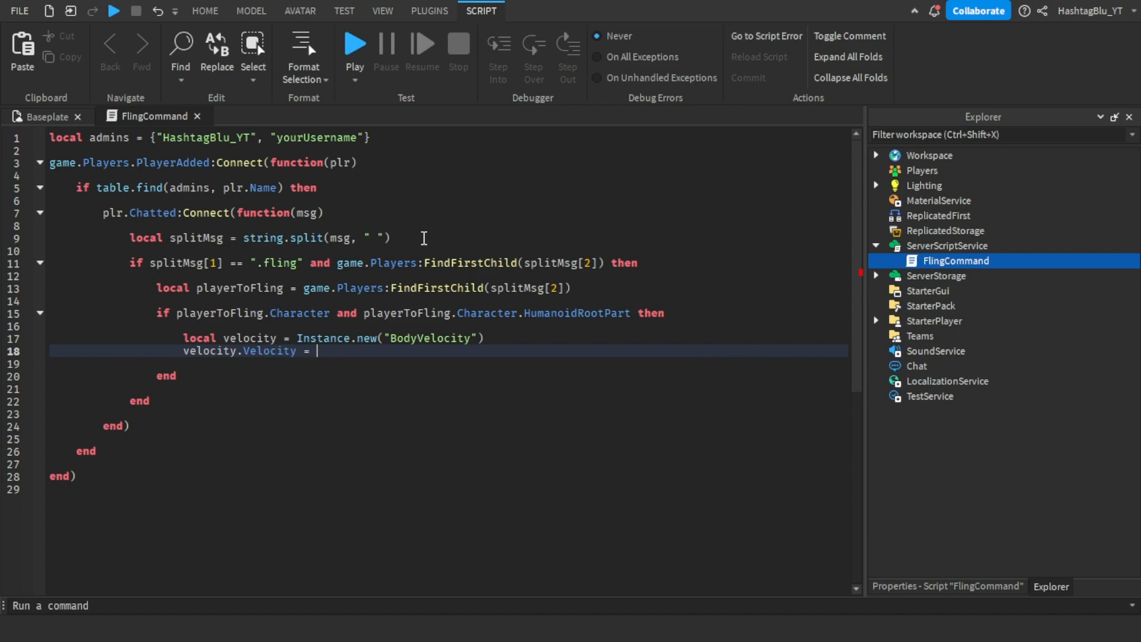
pyautogui.write('velocity.Name')
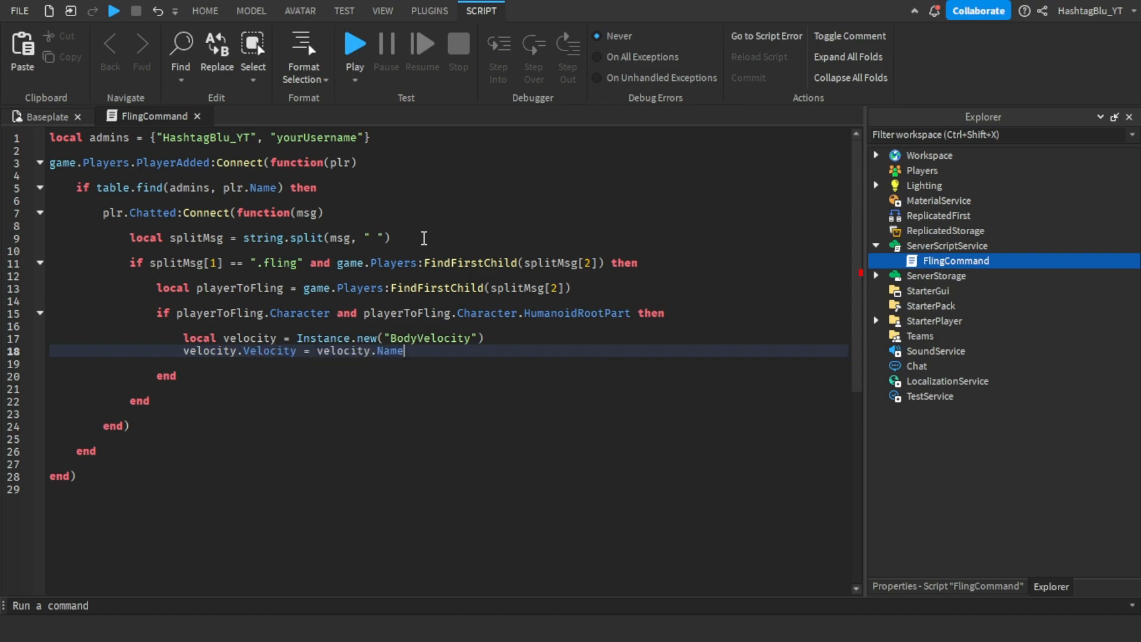
pyautogui.write('vec')
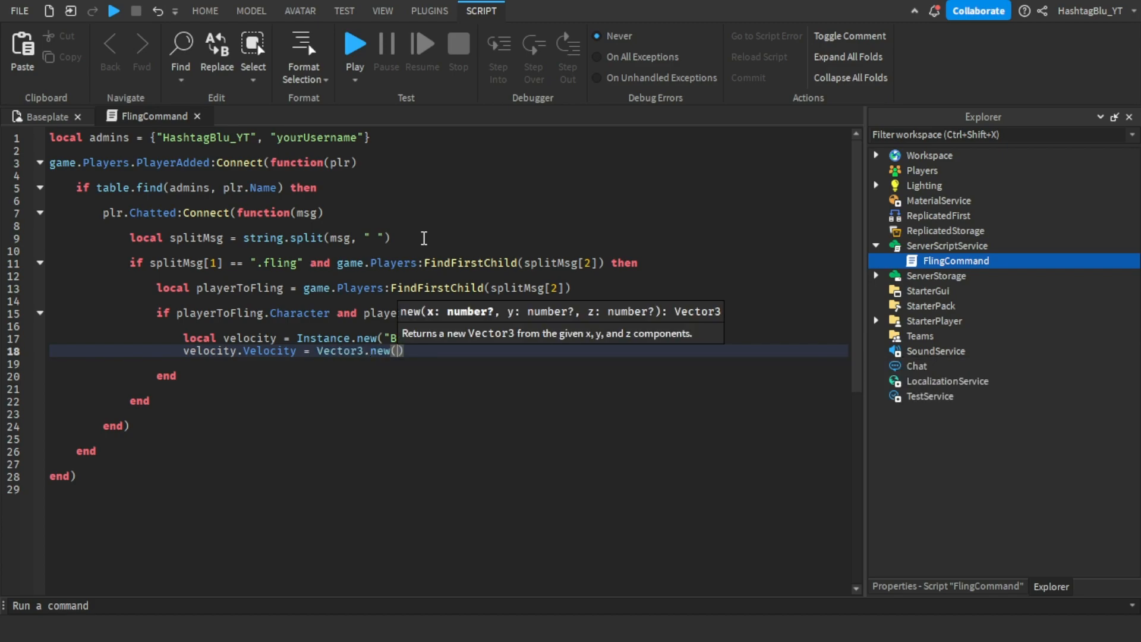
pyautogui.write('500,250,0')
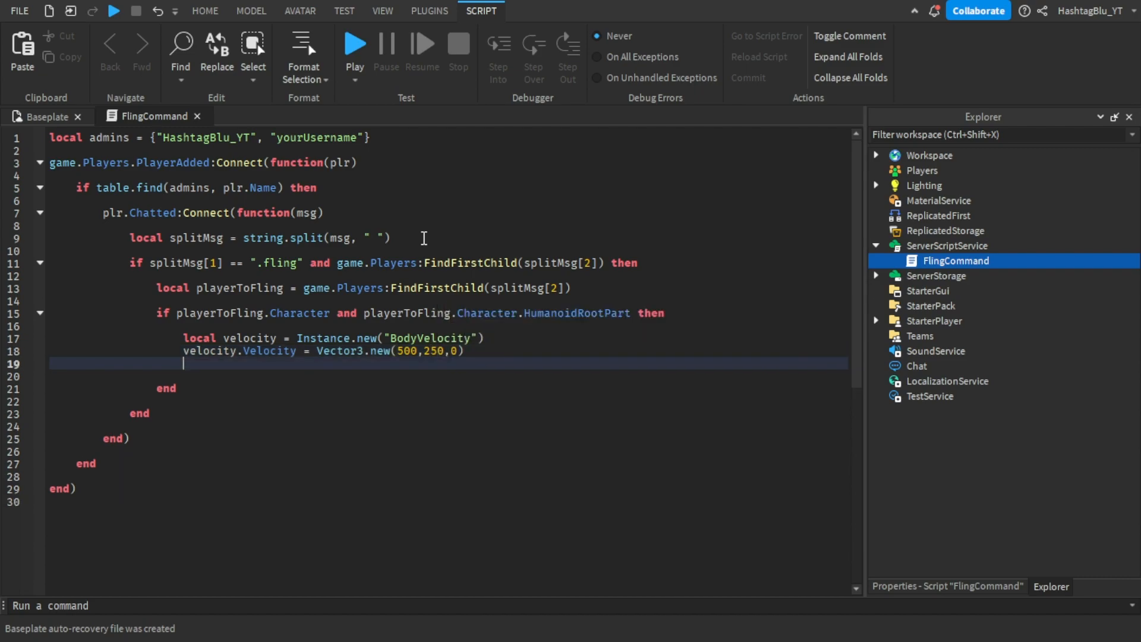
# Set velocity.MaxForce to Vector3.new(math.huge, math.huge, math.huge)
pyautogui.write('velocity.MaxForce')
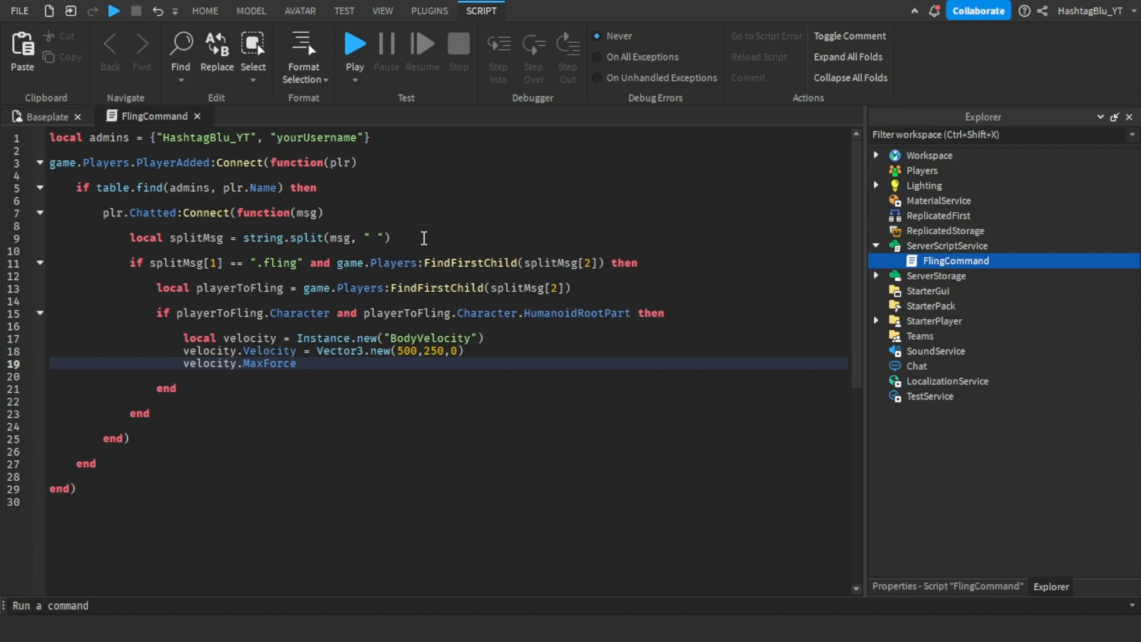
pyautogui.write('= velocit')
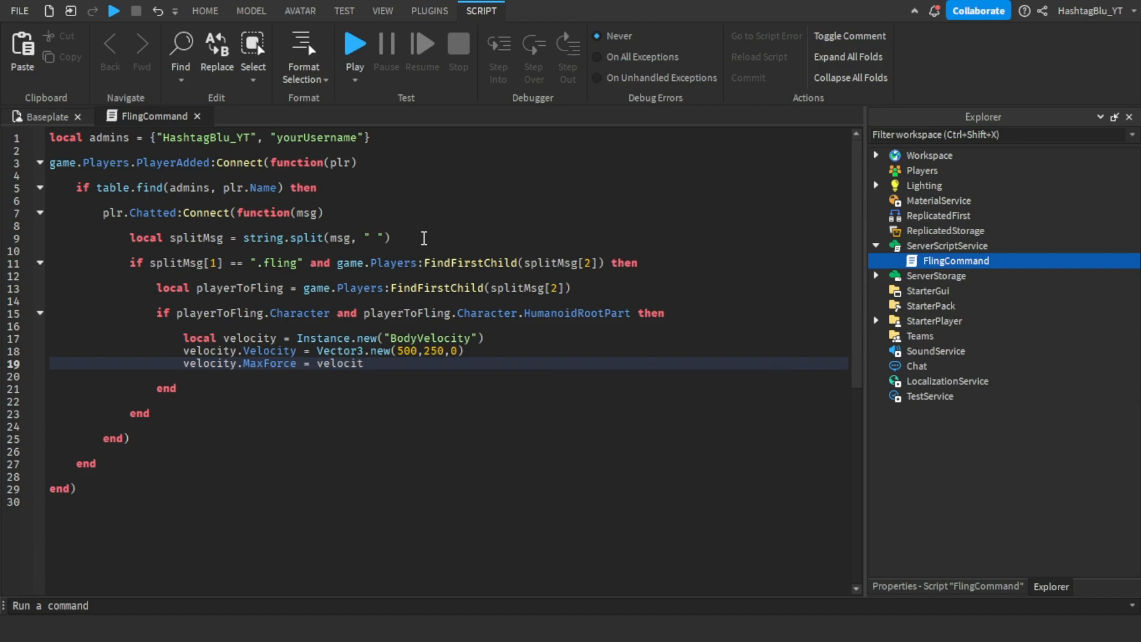
pyautogui.write('Vector3.new(')
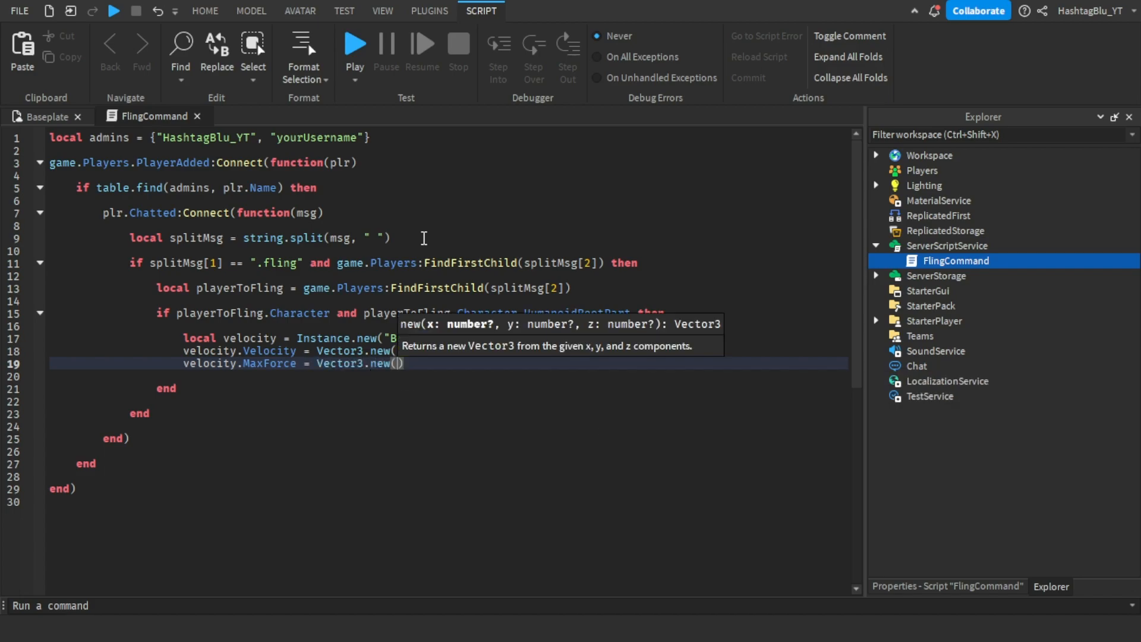
pyautogui.write('math.huge, math.huge, math.huge')
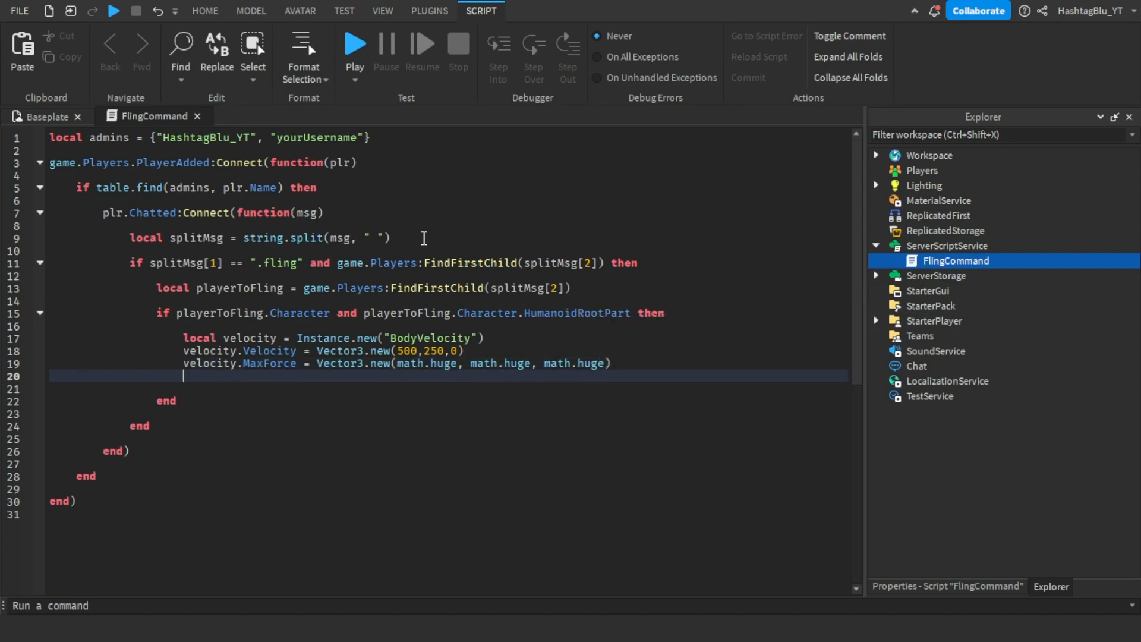
# Parent velocity to playerToFling.Character.HumanoidRootPart
pyautogui.write('velocity.Parent = plr.Character.H')
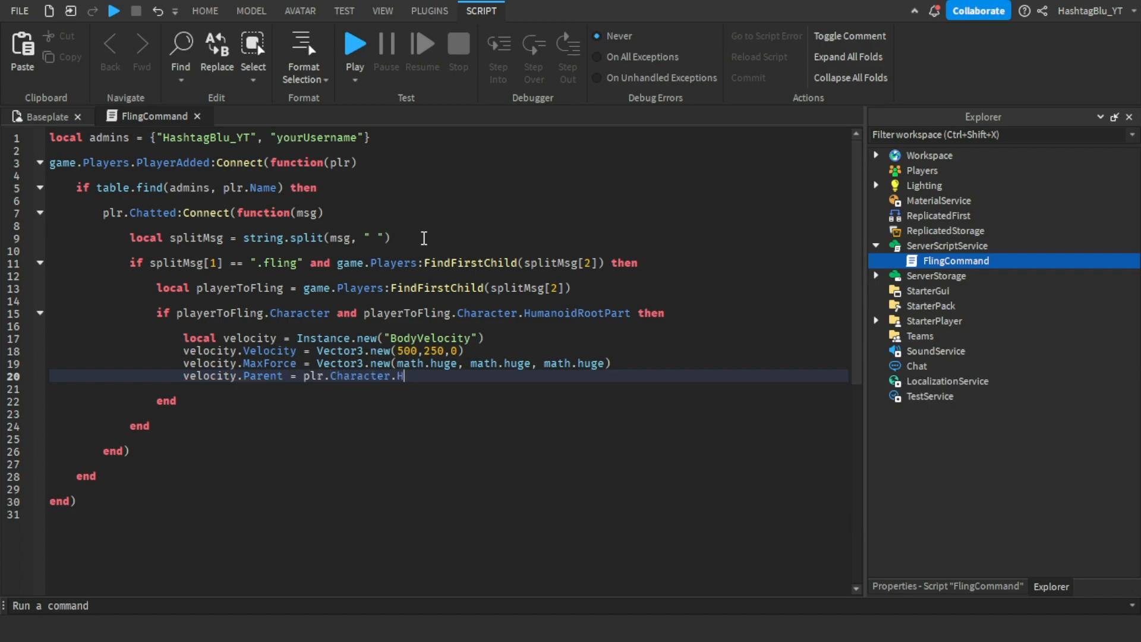
pyautogui.write('playerToFling.')
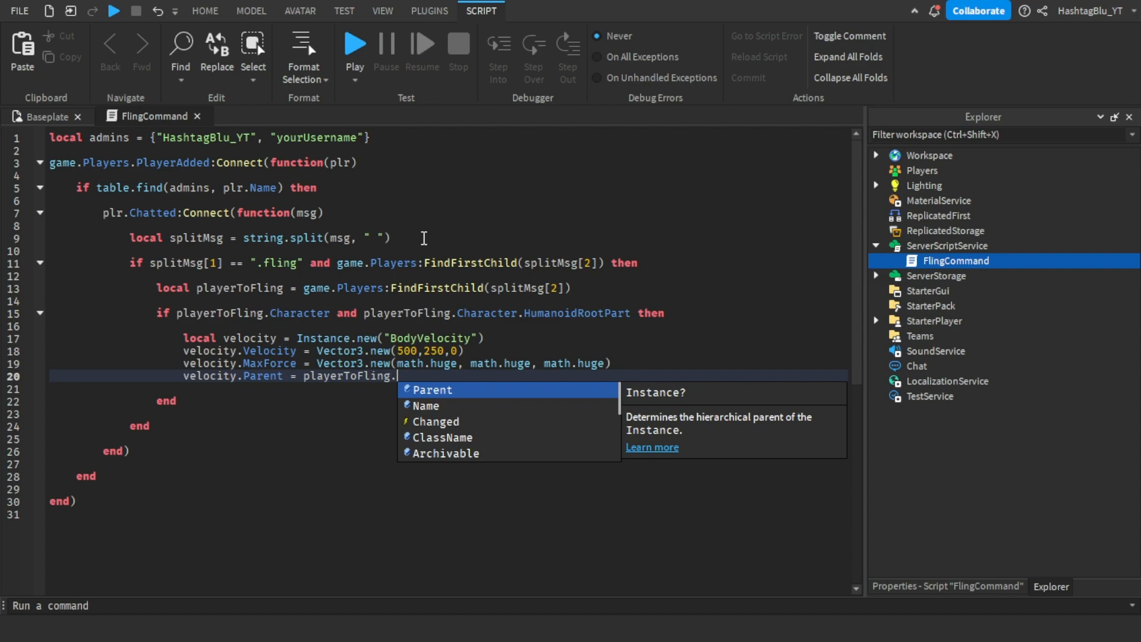
pyautogui.write('Character.Hum')
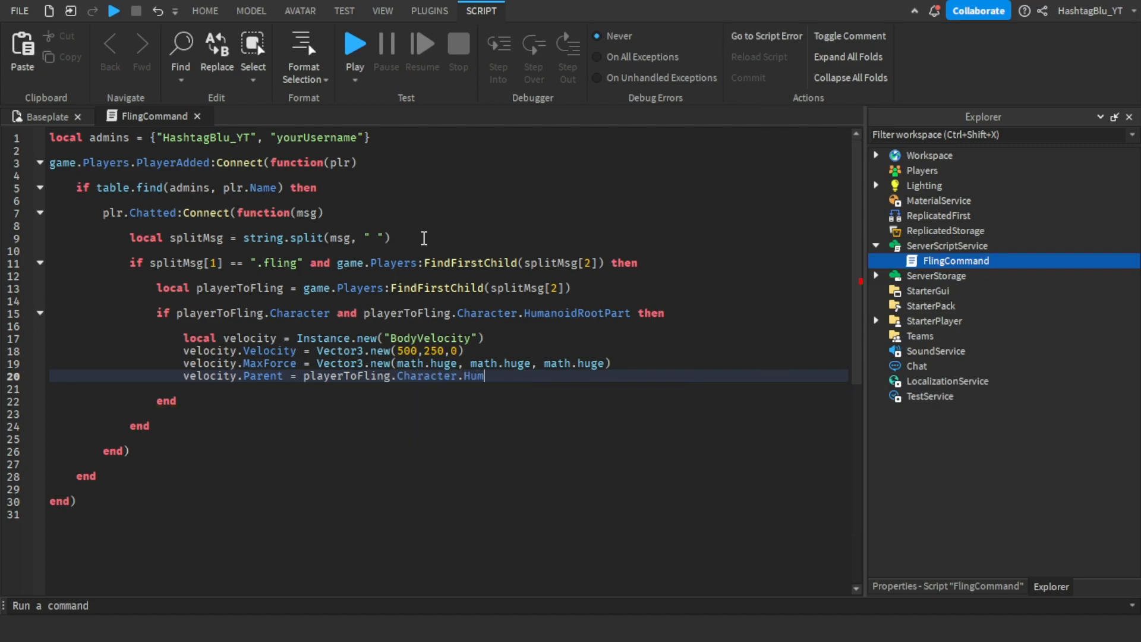
pyautogui.write('anoidRootPart')
pyautogui.write('wait(.25')
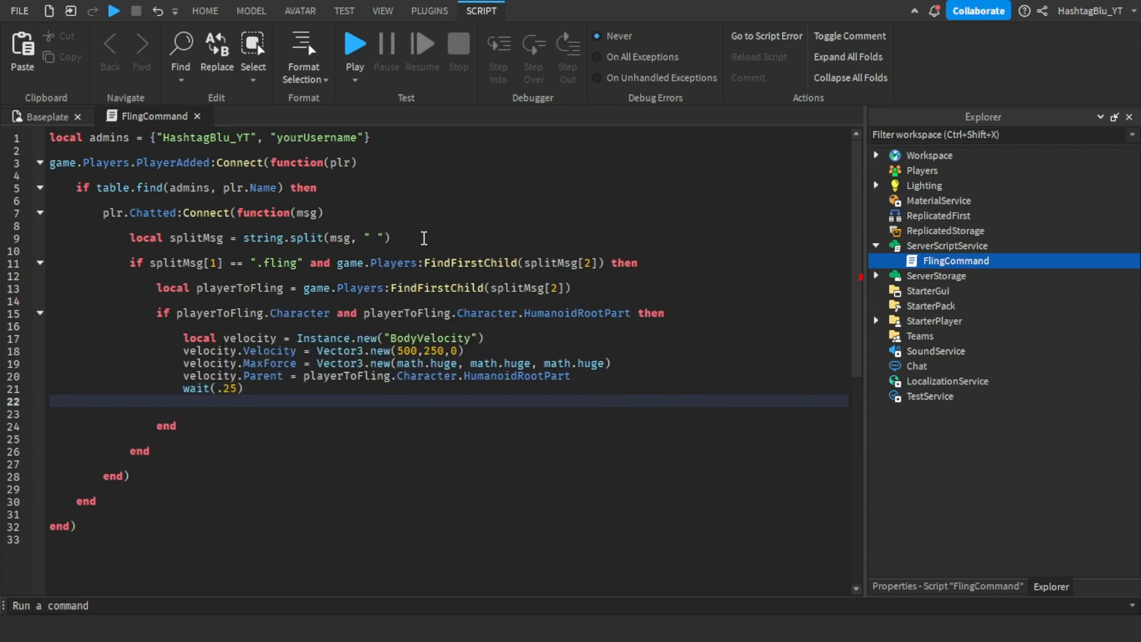
# After a short wait, destroy velocity if it still exists
pyautogui.write('if velocity then')
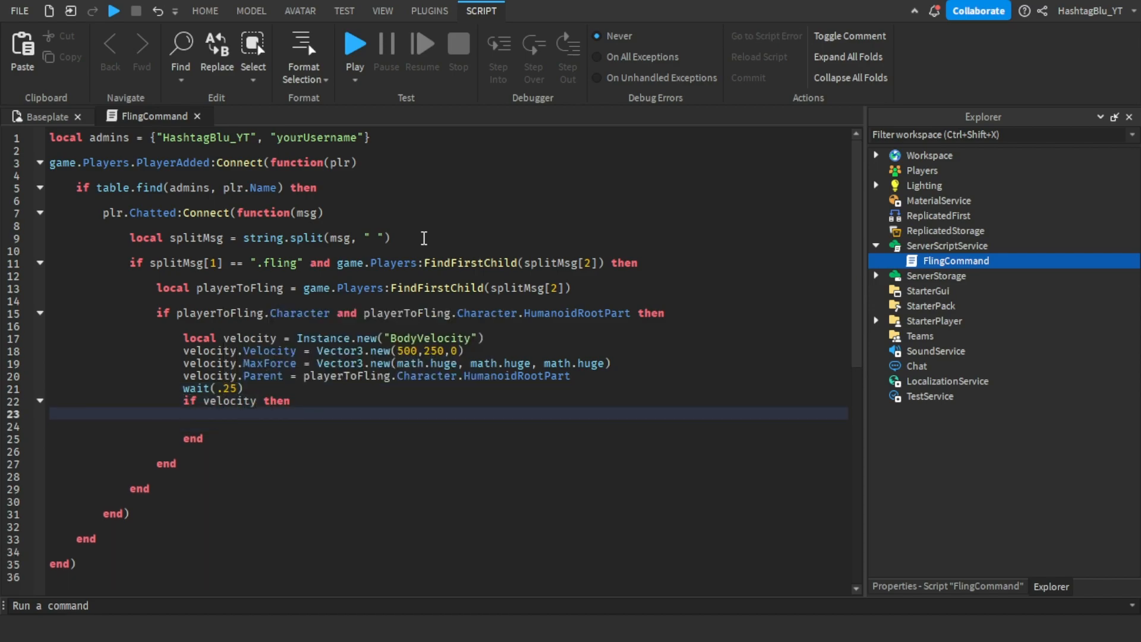
pyautogui.write('velocity:Destroy()')
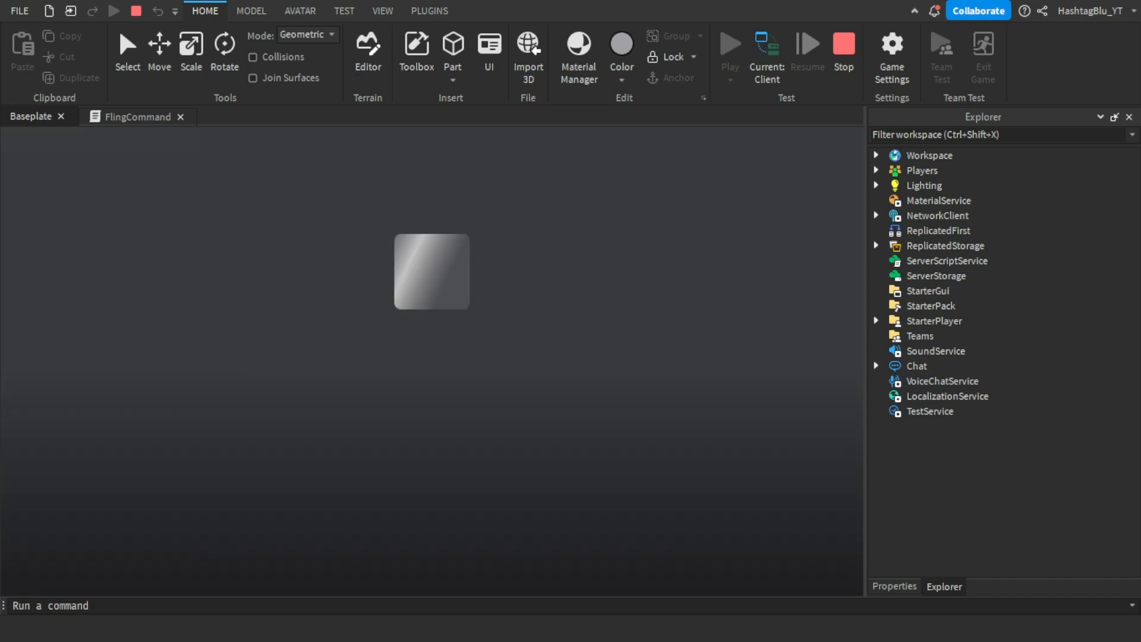
pyautogui.click(729, 45)
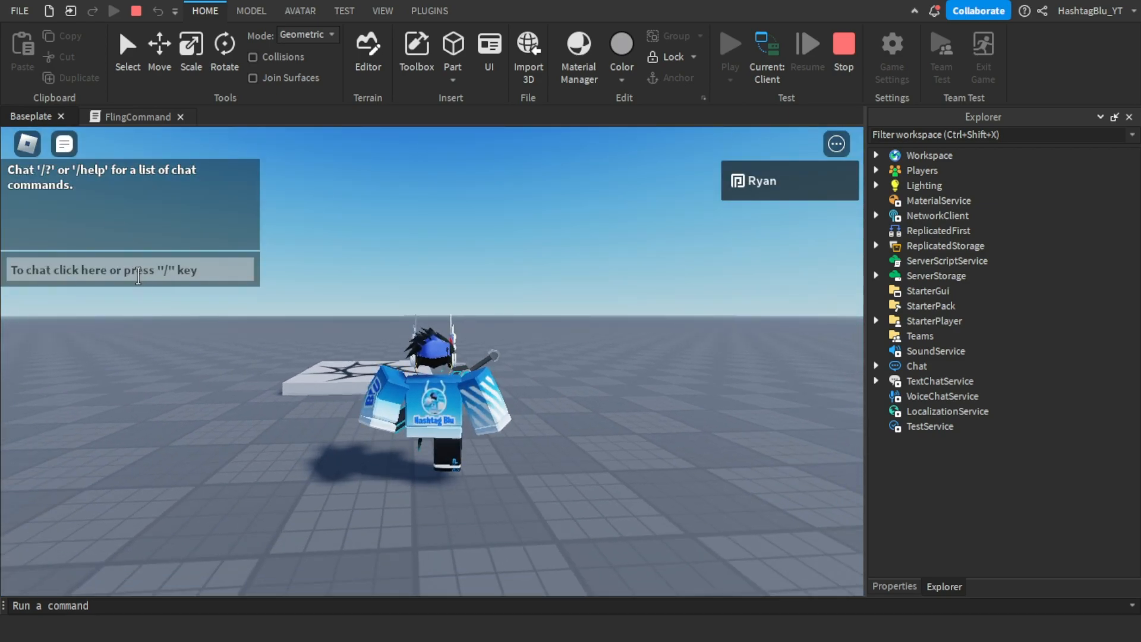
pyautogui.write('.fling')
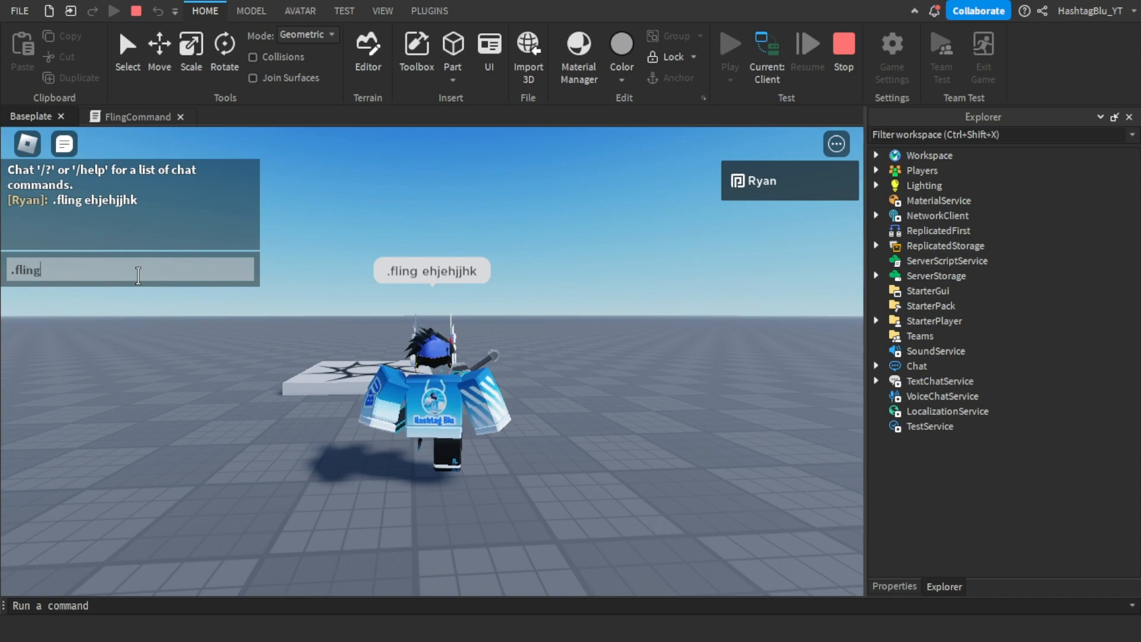
pyautogui.write('HashtagBlu_')
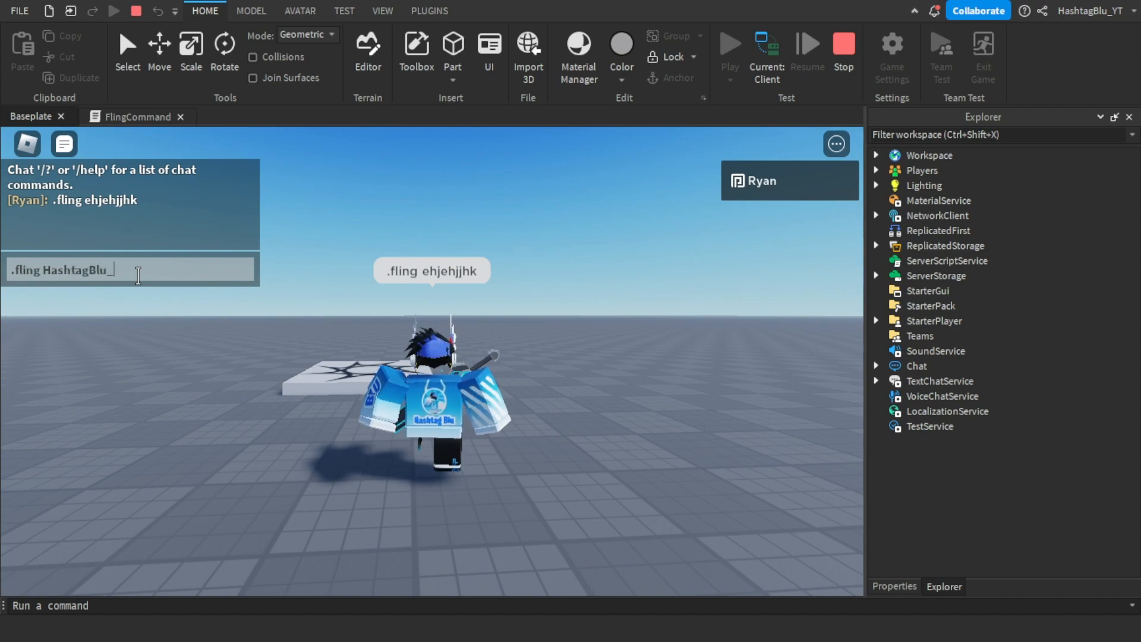